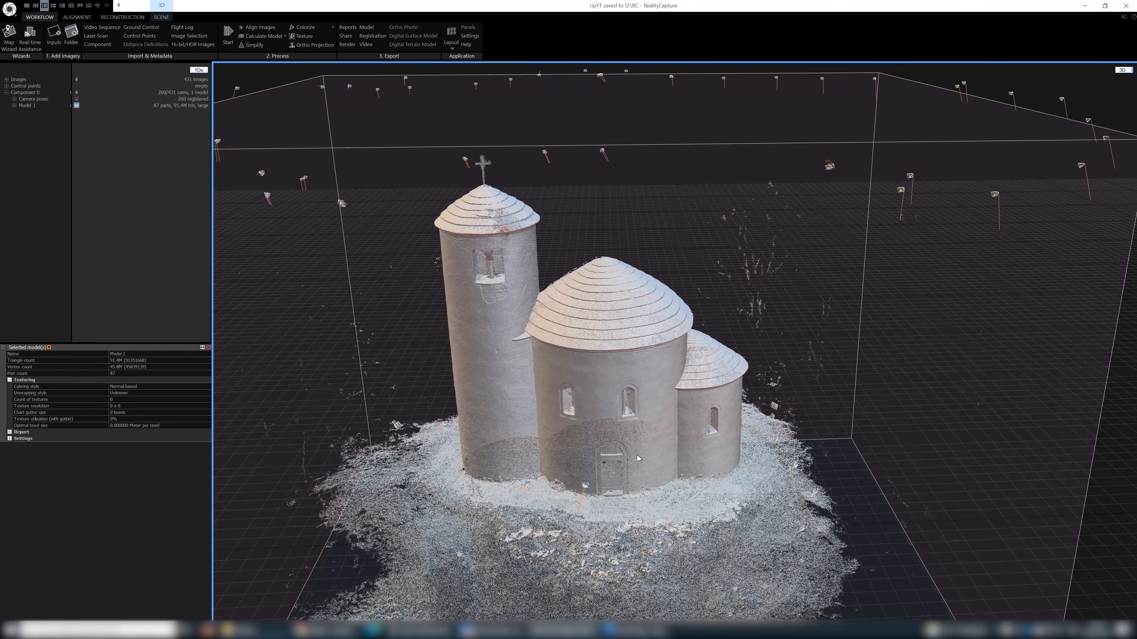
mouse_move(610, 583)
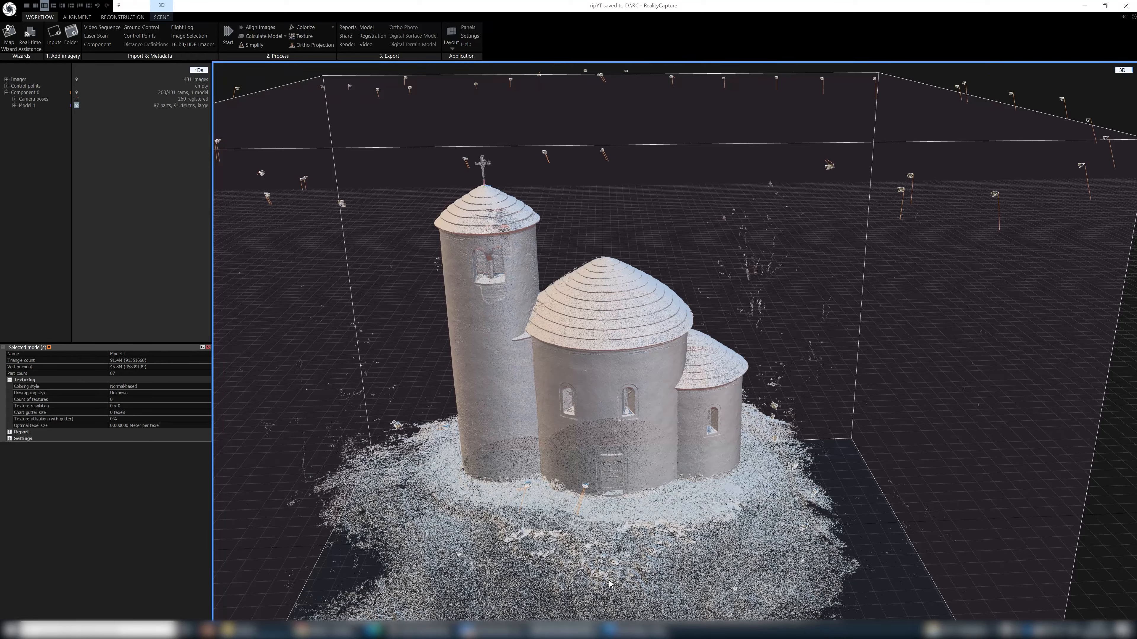
mouse_move(527, 283)
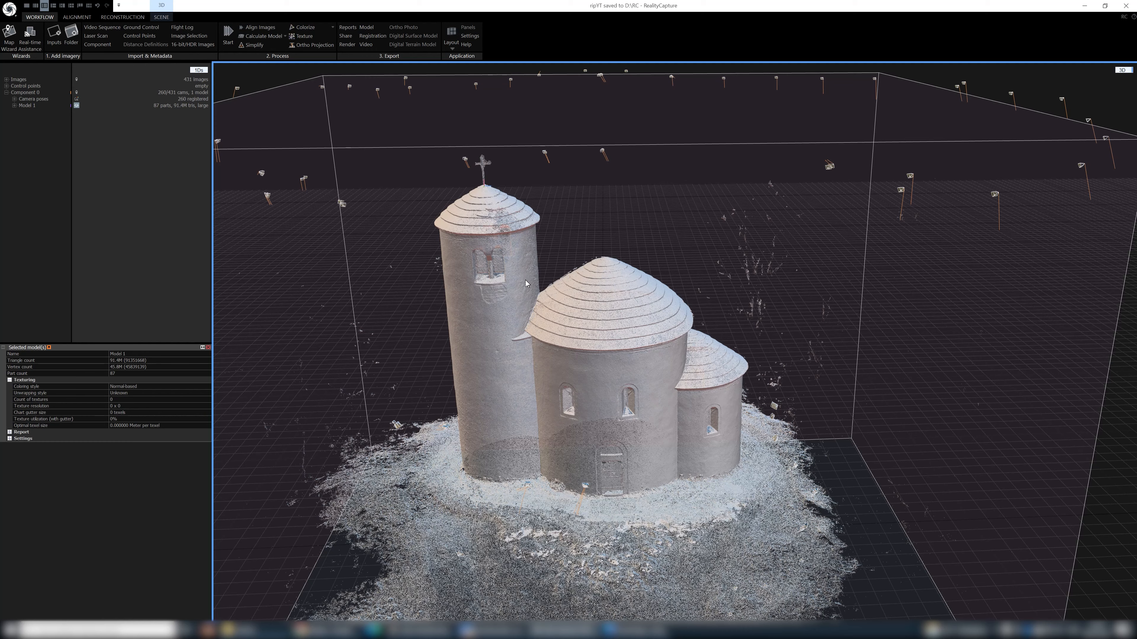
mouse_move(564, 320)
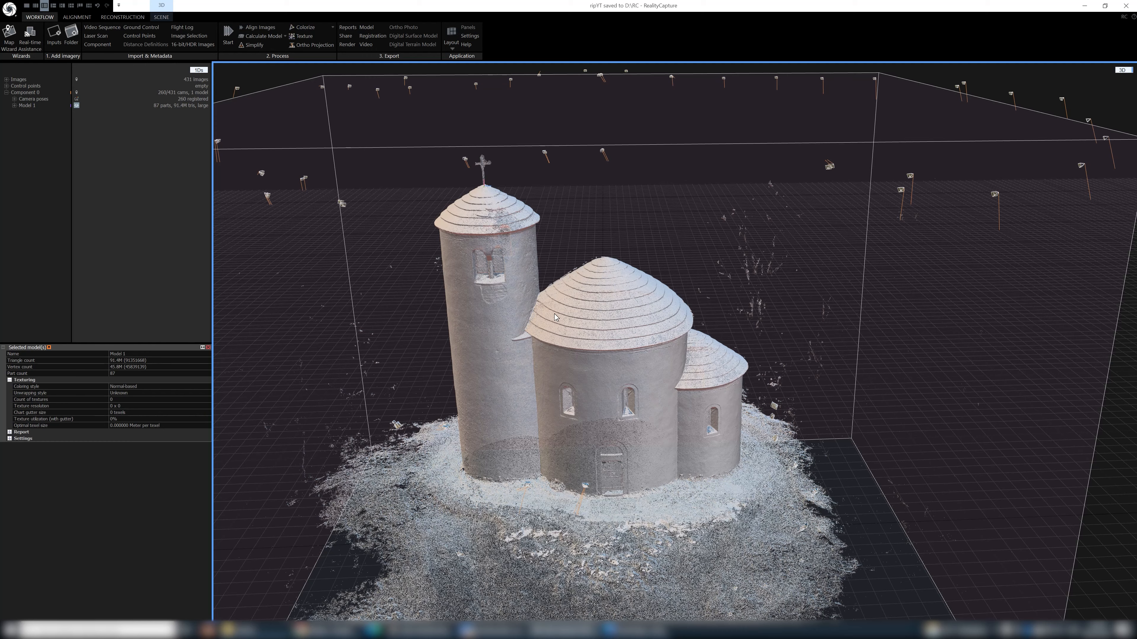
mouse_move(563, 332)
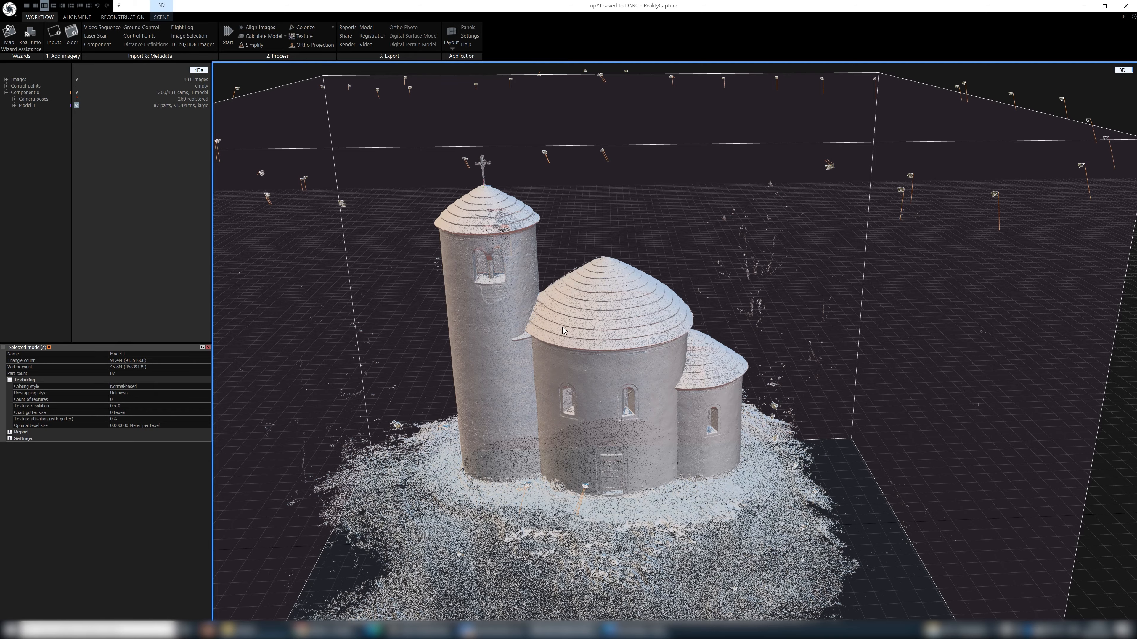
Step: Orbit and zoom in to inspect the reconstructed church model
drag(562, 330, 576, 335)
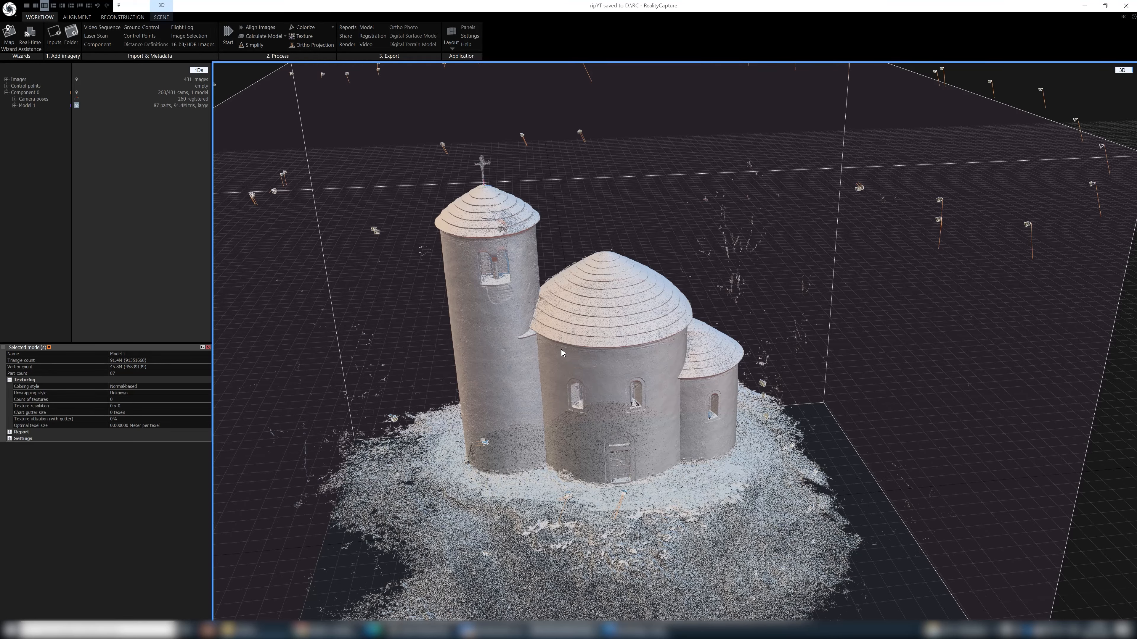
mouse_move(549, 270)
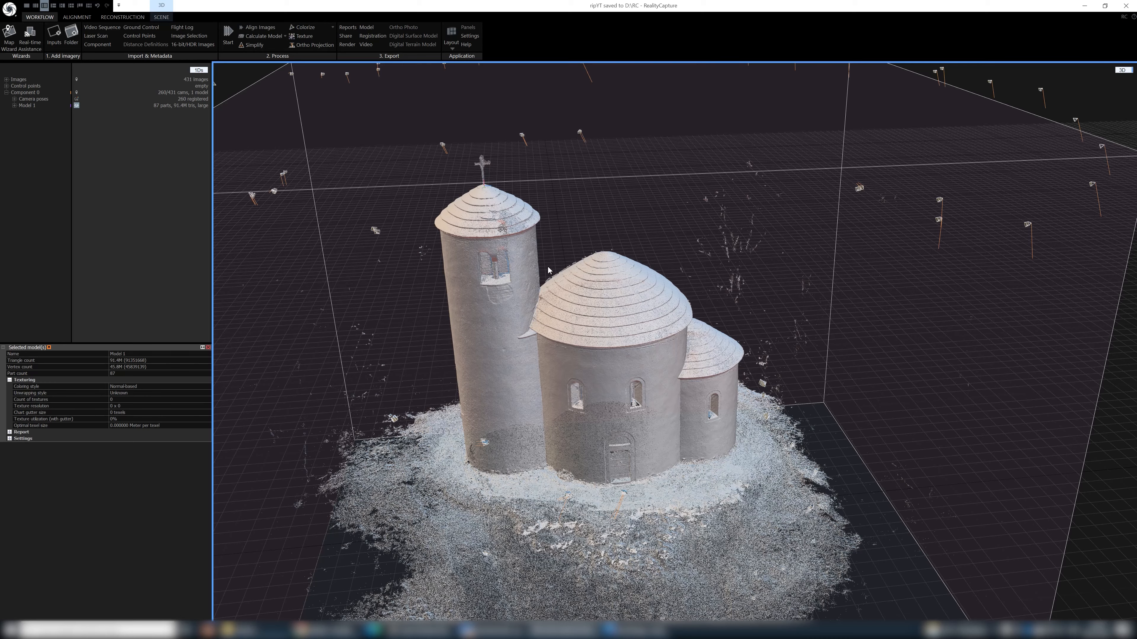
mouse_move(550, 277)
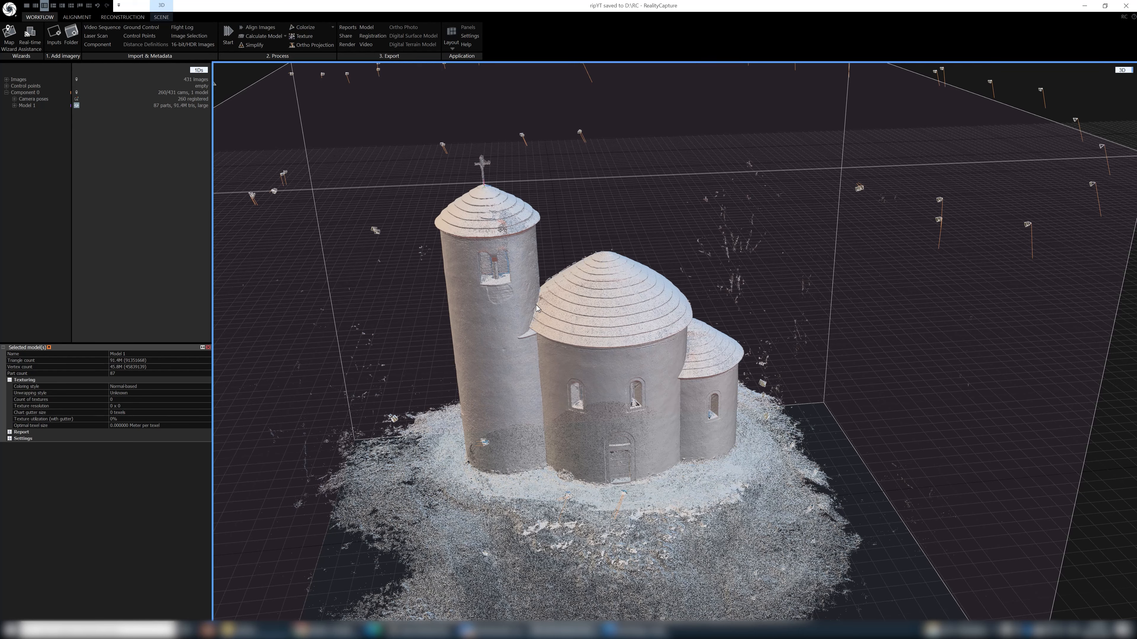
mouse_move(534, 297)
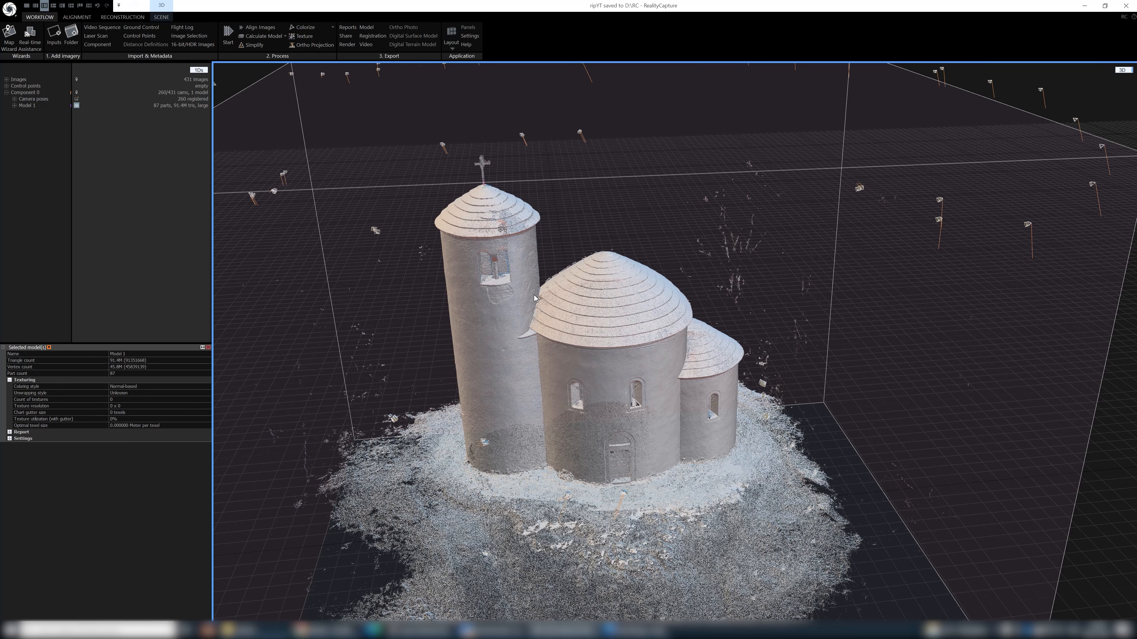
mouse_move(555, 298)
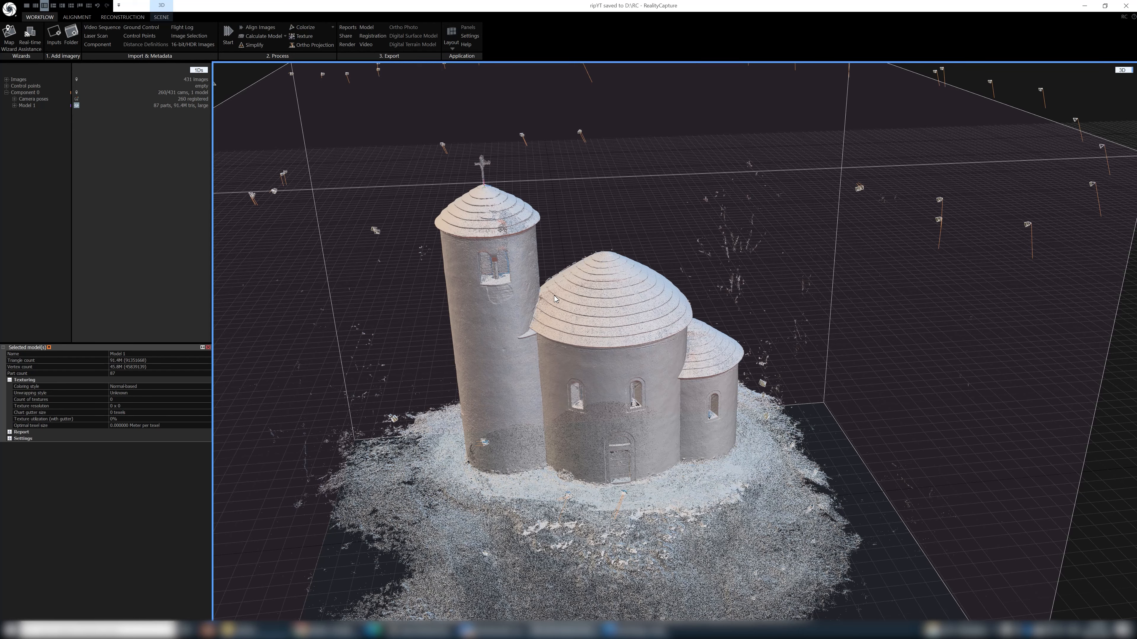
drag(555, 297, 475, 254)
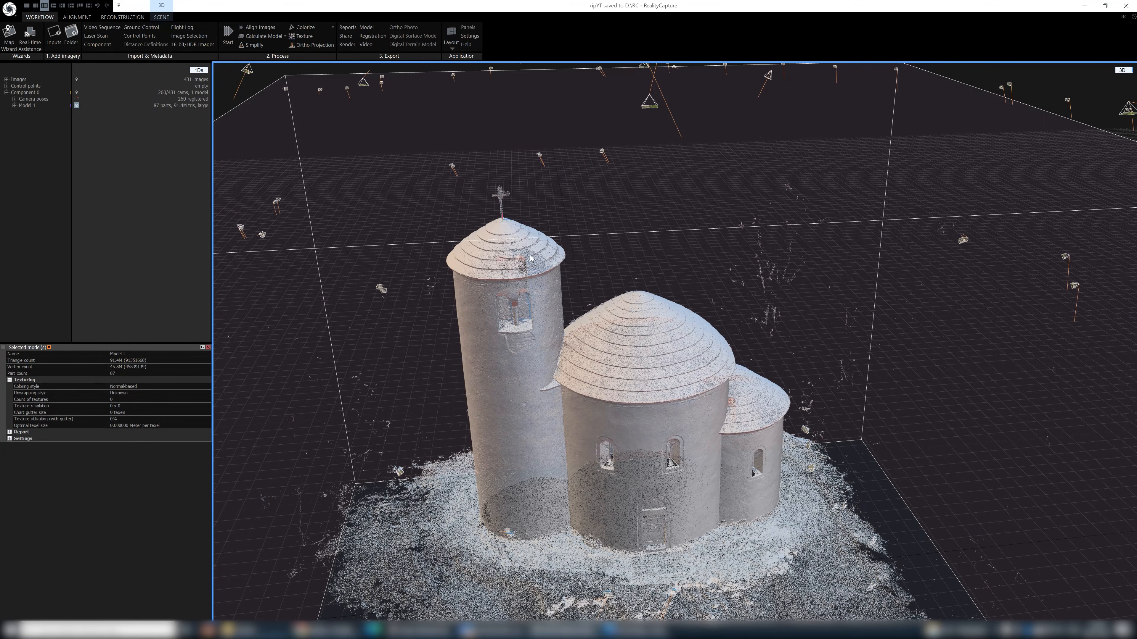
mouse_move(543, 283)
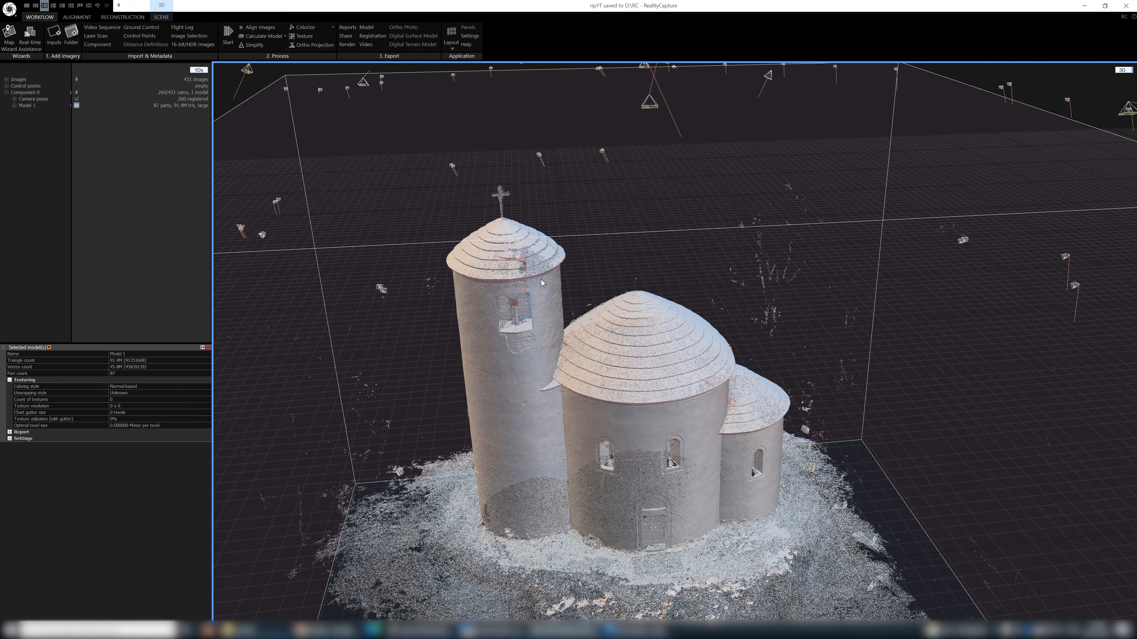
mouse_move(535, 285)
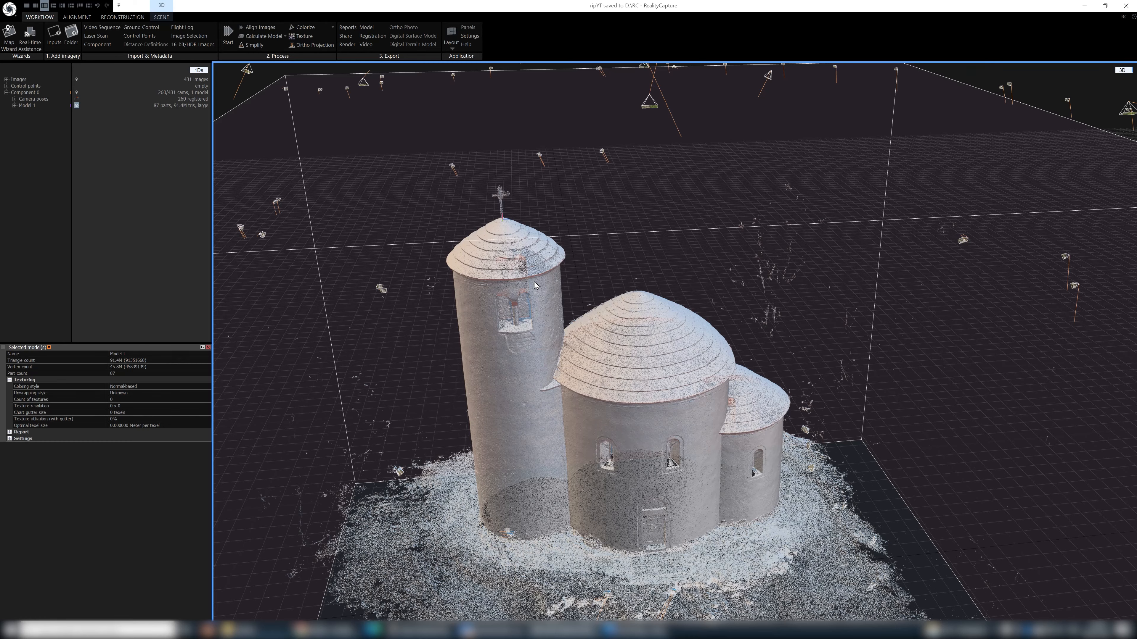
mouse_move(535, 292)
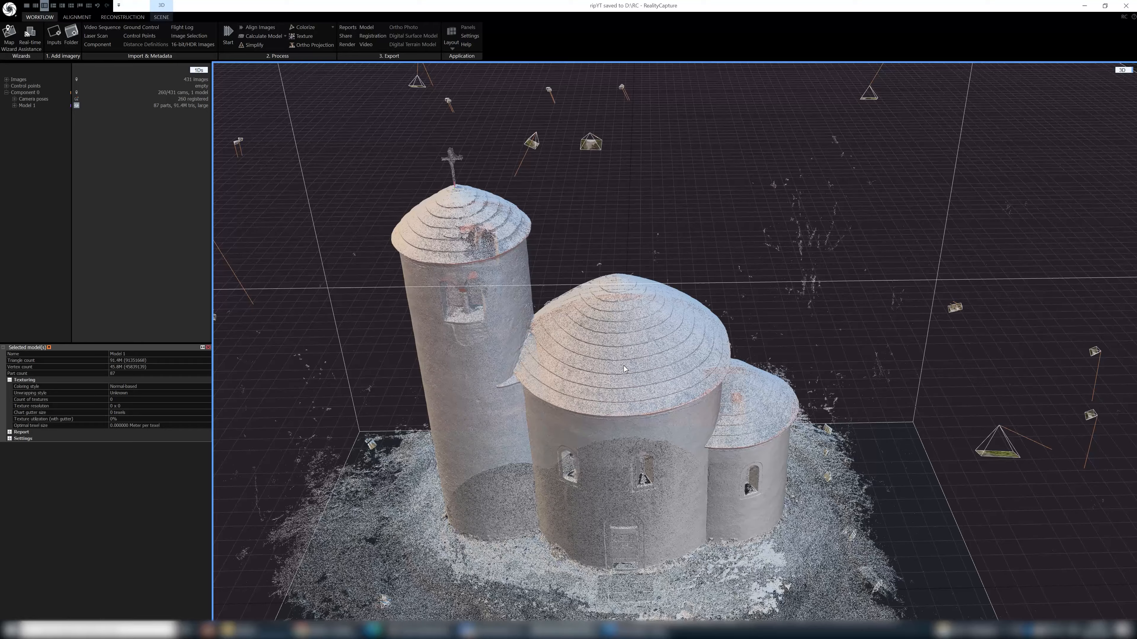
drag(624, 369, 591, 341)
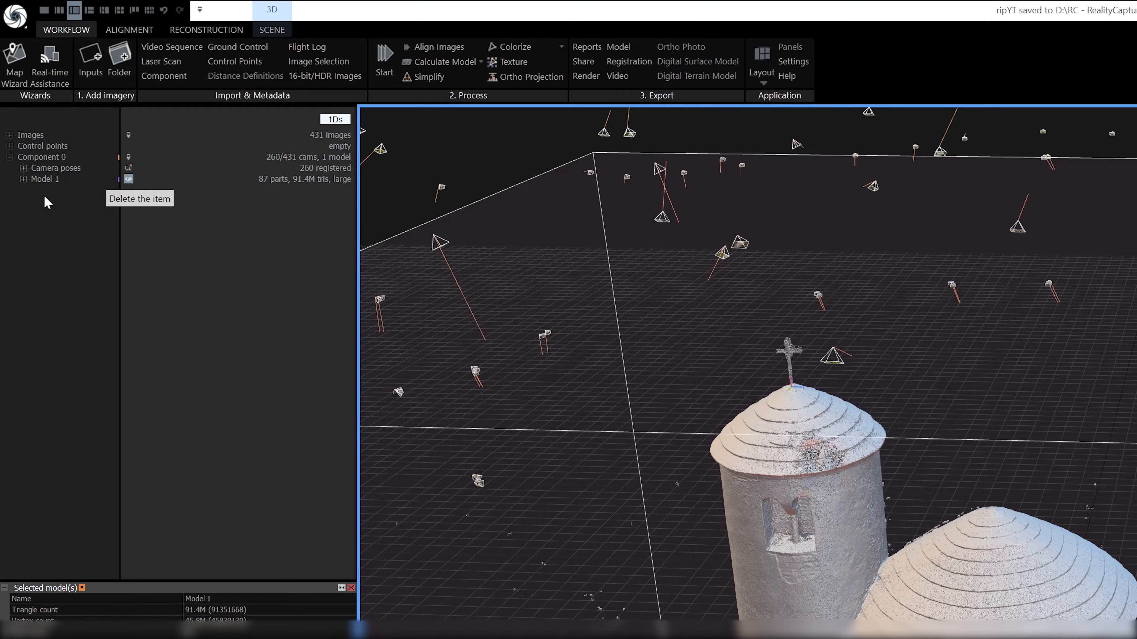
mouse_move(310, 190)
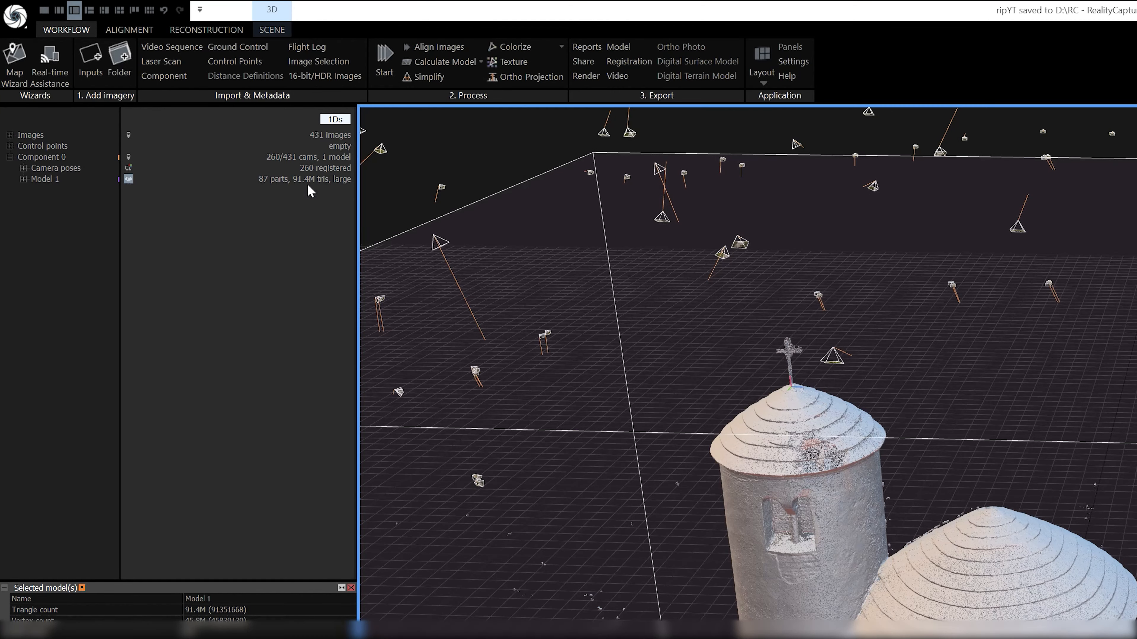
mouse_move(307, 191)
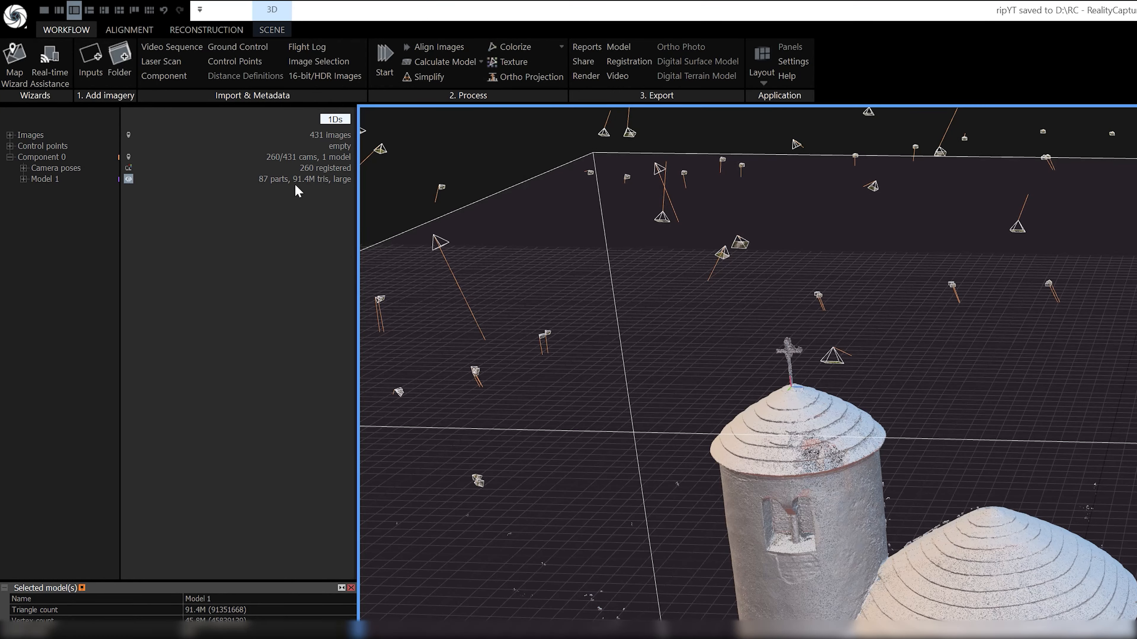
mouse_move(190, 292)
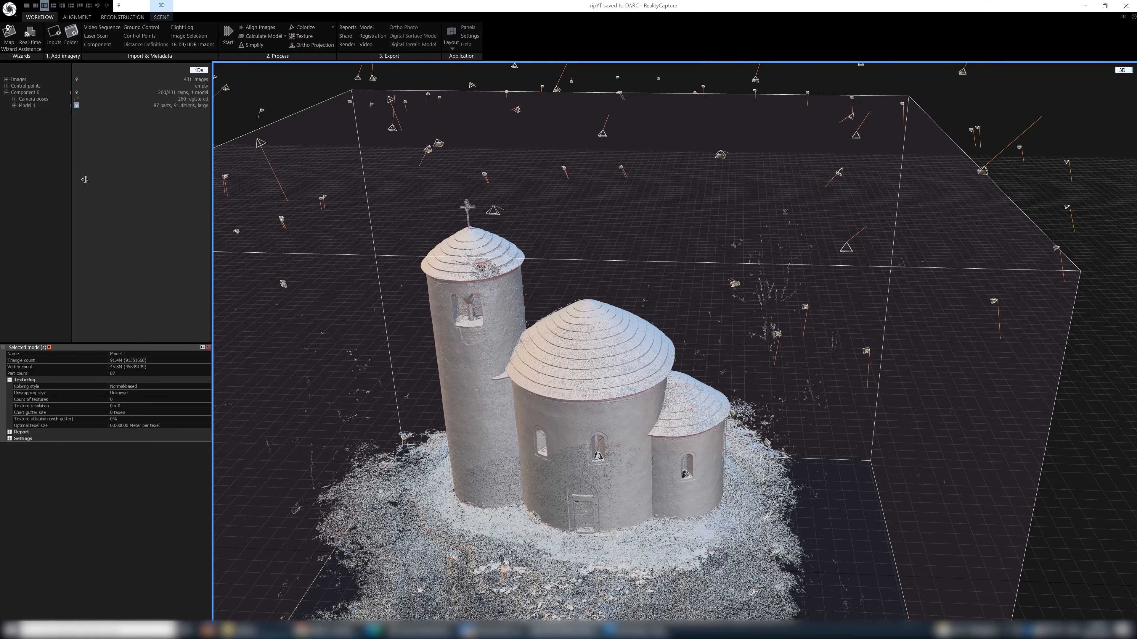
Step: Simplify the church mesh to a 10 000 000-triangle Model 2 using the Absolute type
click(121, 17)
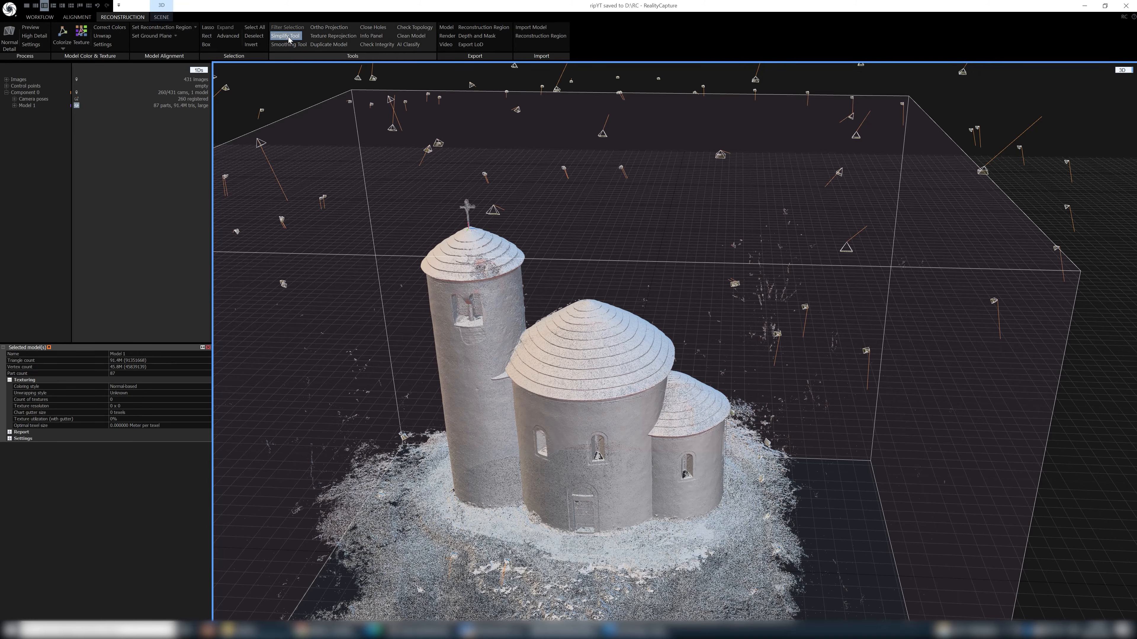
click(285, 36)
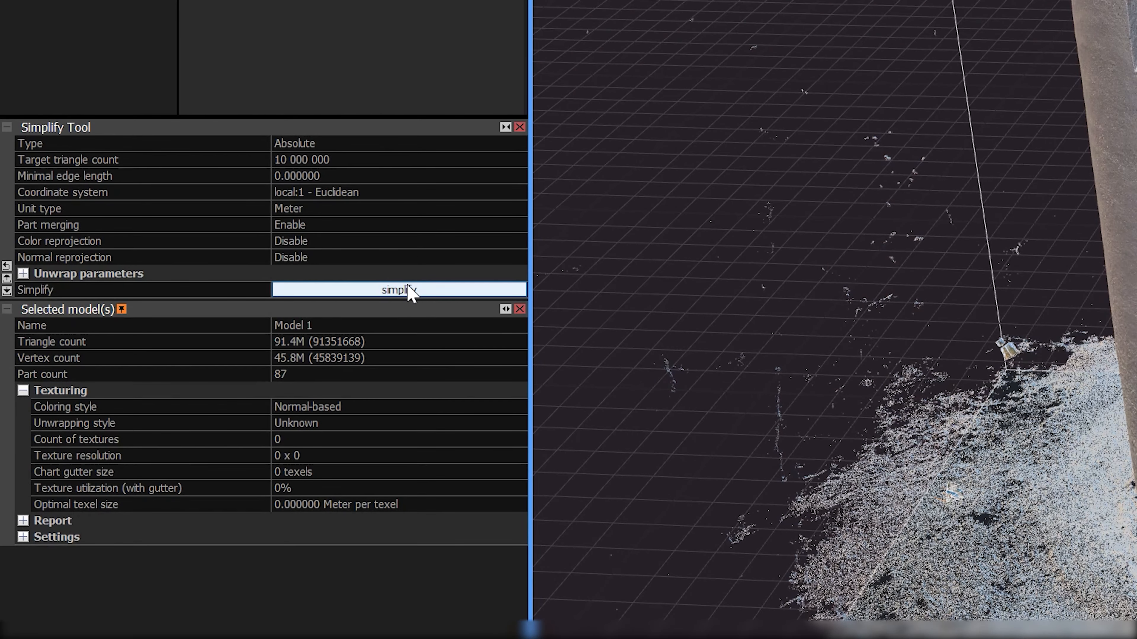
click(399, 289)
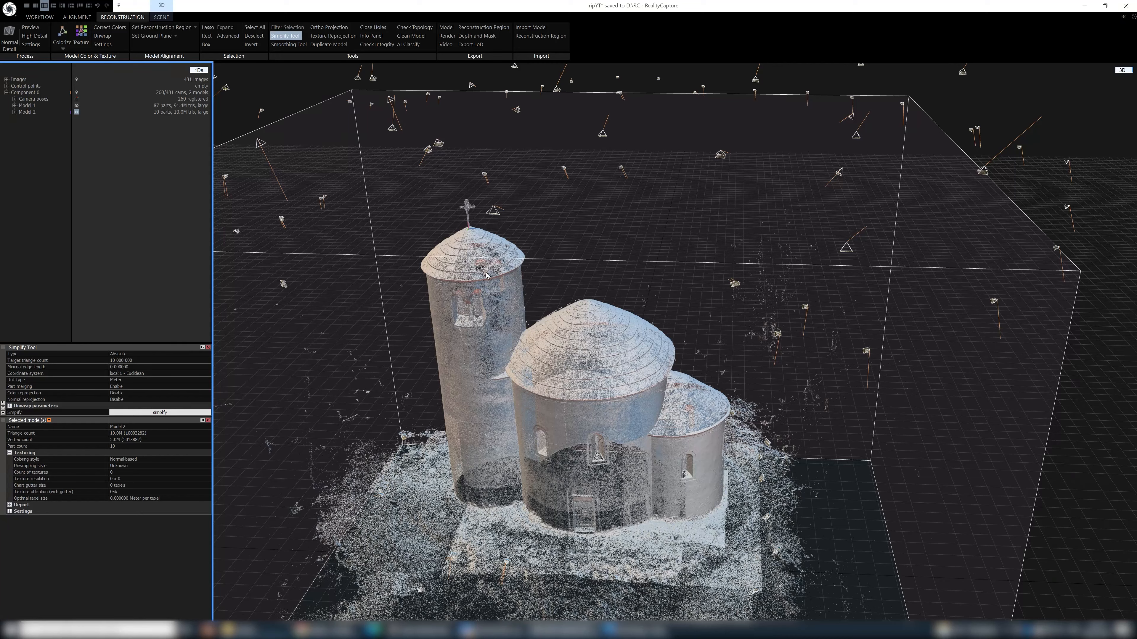
mouse_move(339, 224)
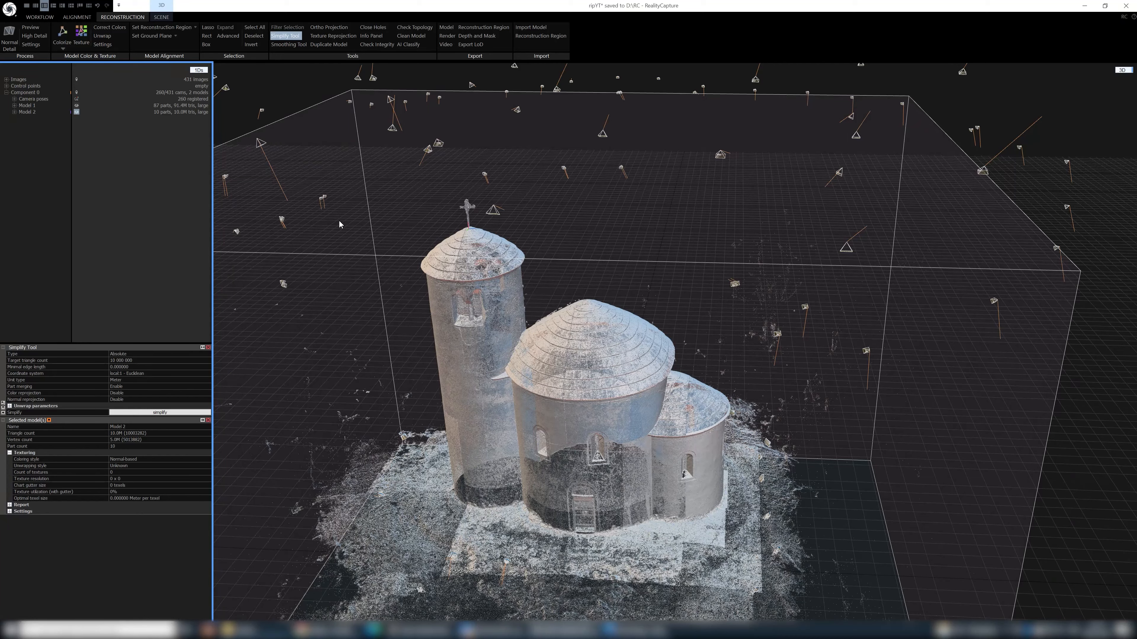
click(161, 16)
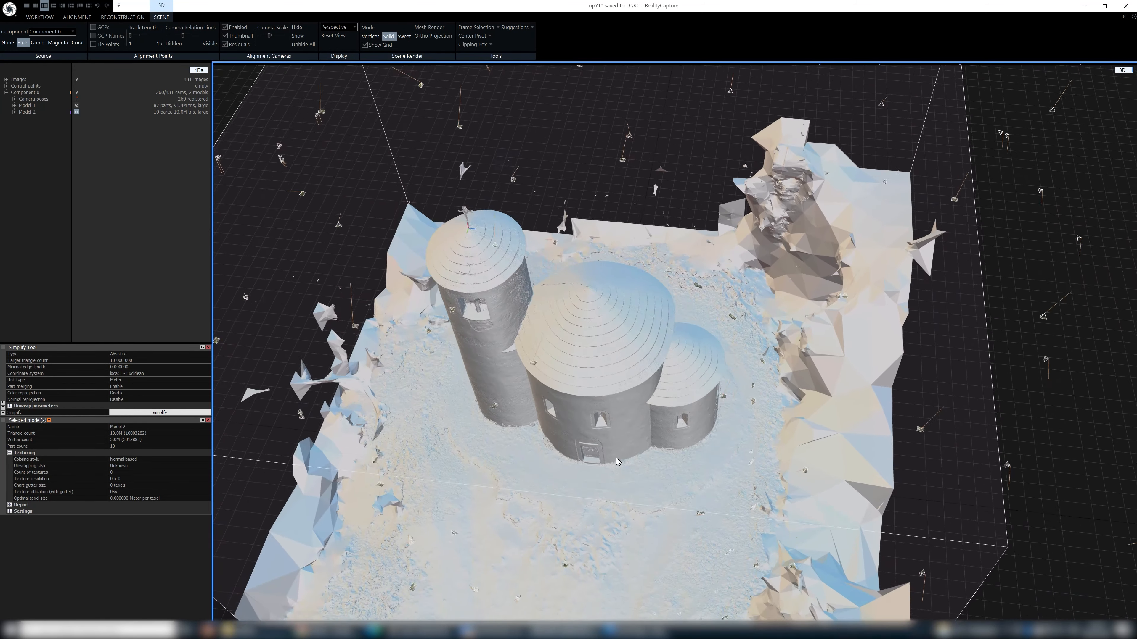
Step: With the mesh rendered solid, select the largest connected component and invert to isolate loose fragments
drag(616, 462, 462, 398)
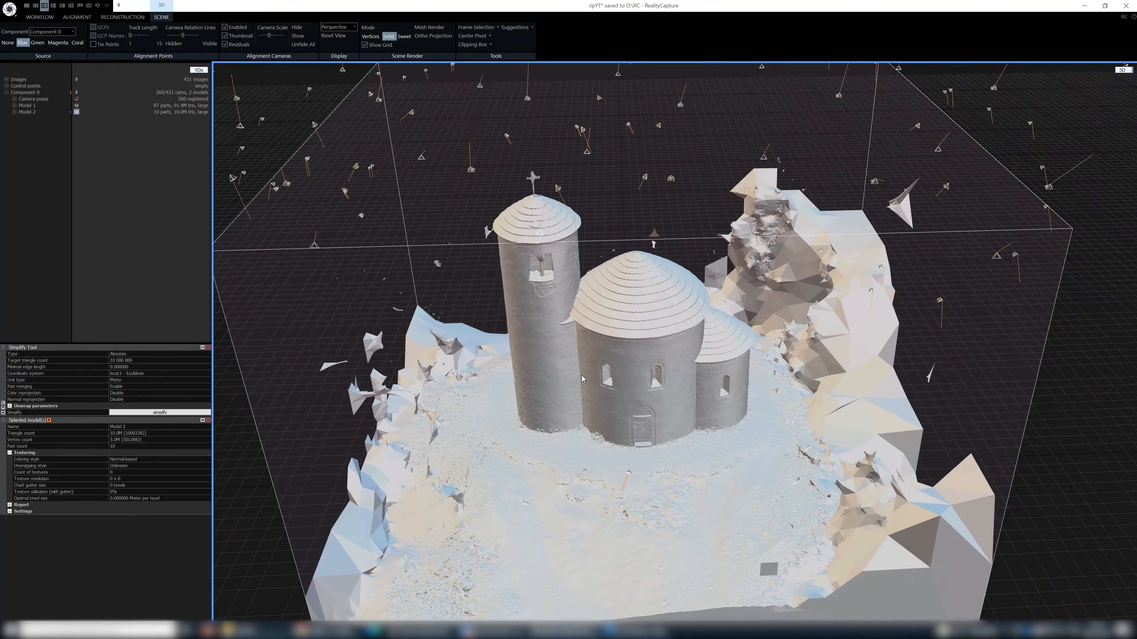
click(122, 16)
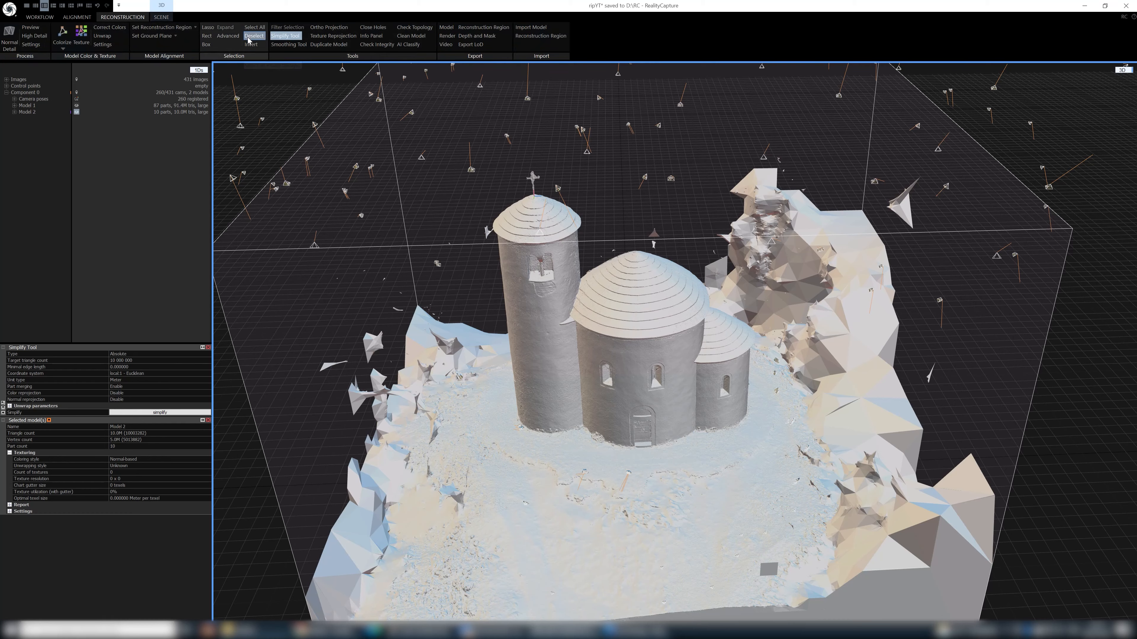
mouse_move(228, 36)
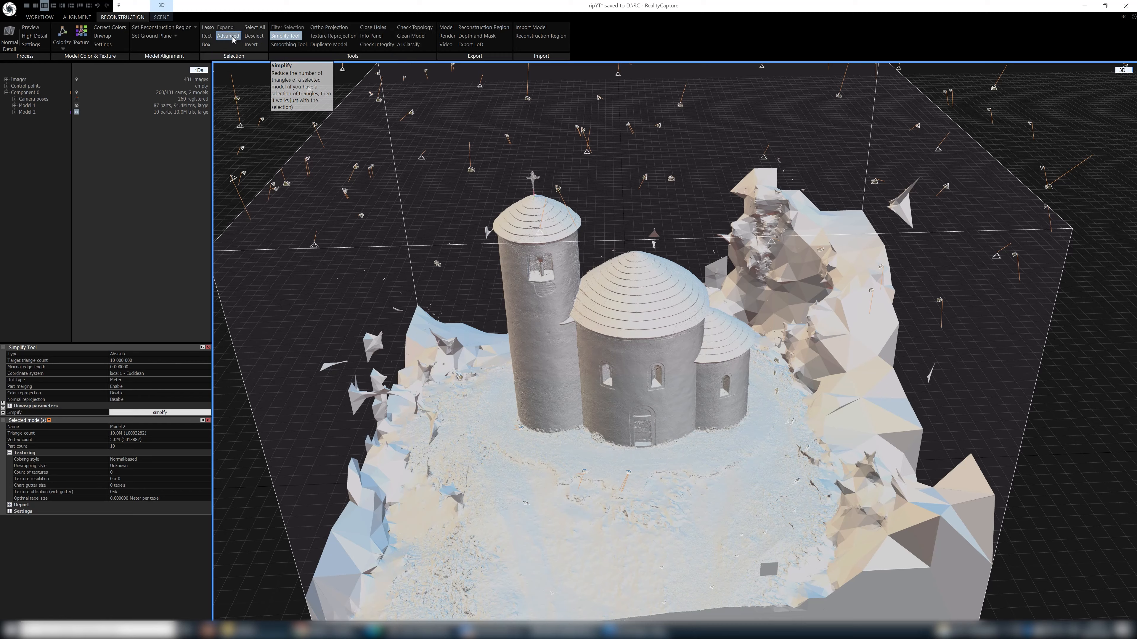
click(227, 36)
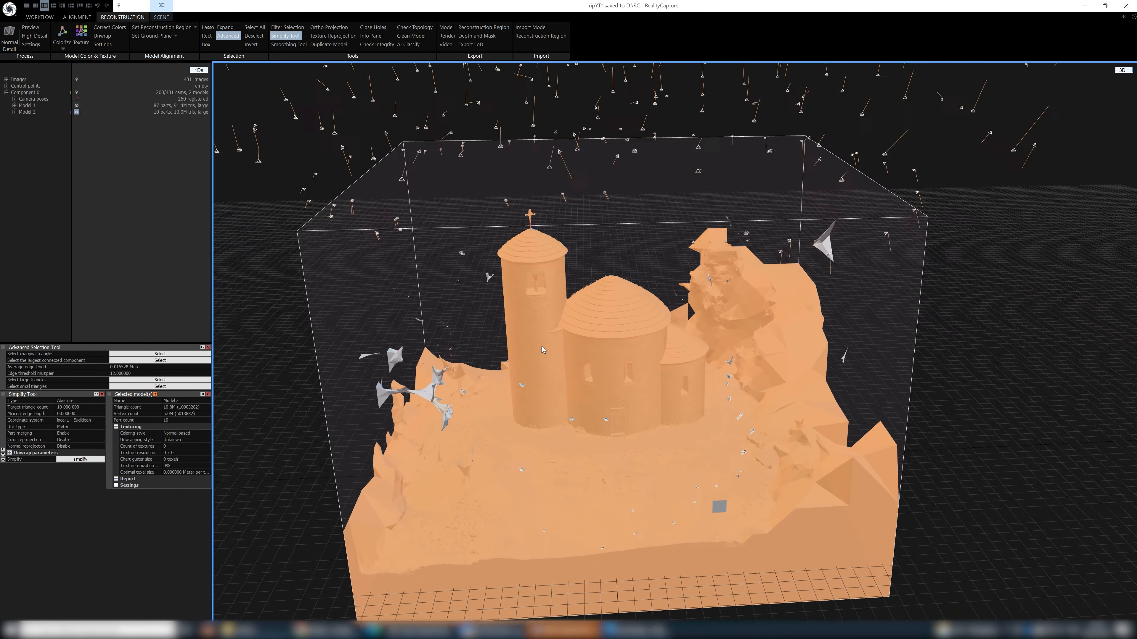
click(251, 44)
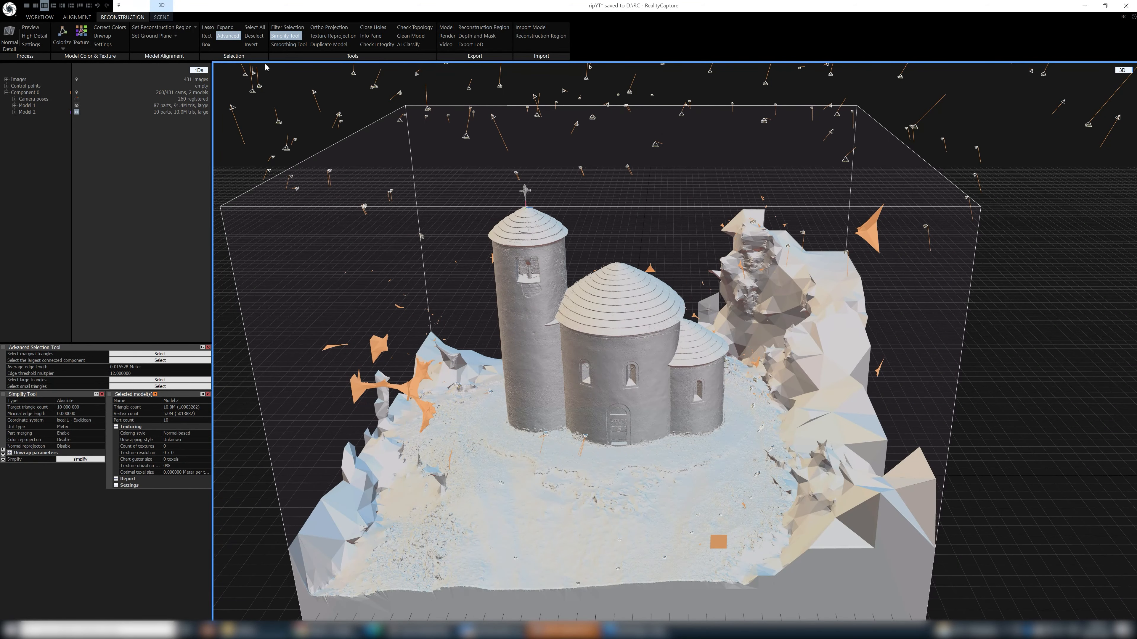
mouse_move(287, 27)
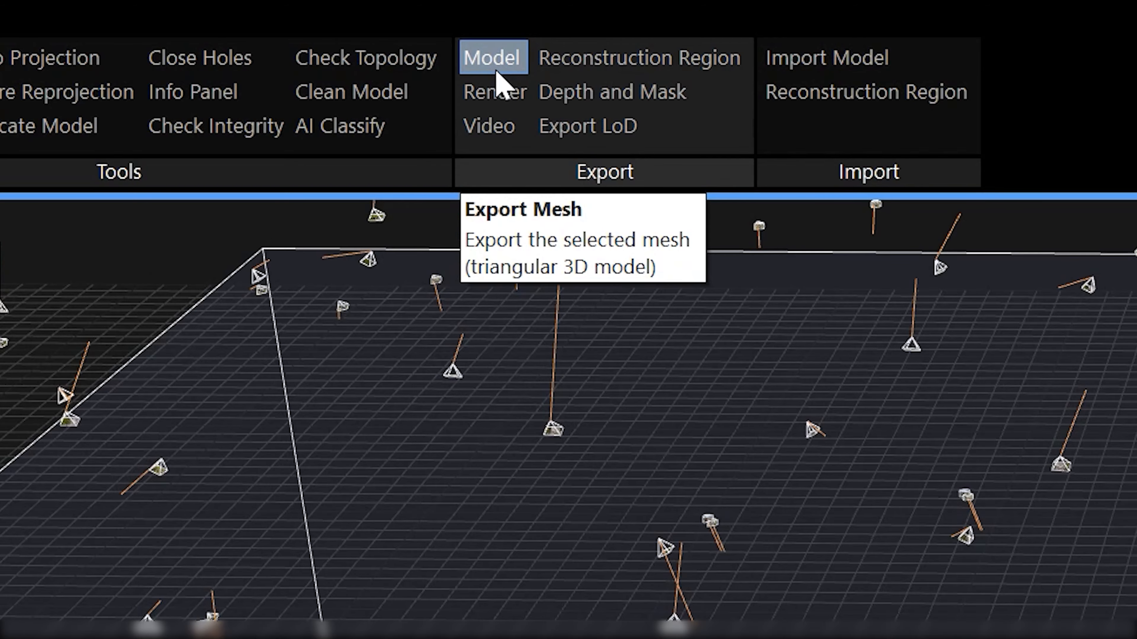
Step: Export the selected church model as exp.obj with the default export settings
click(491, 57)
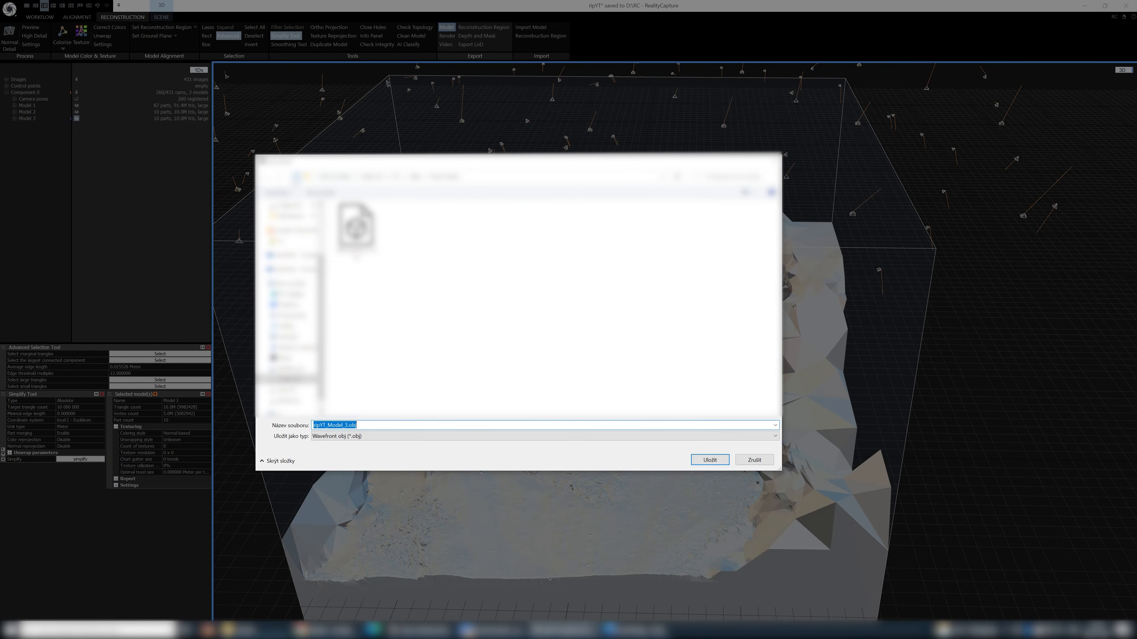
text(exp.obj)
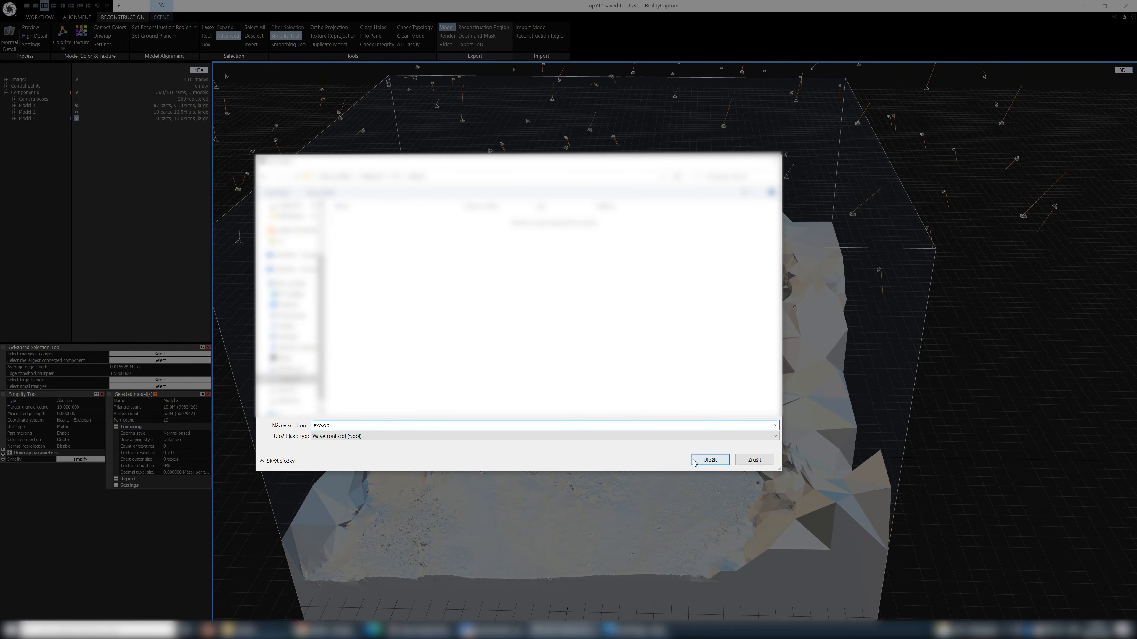
triple_click(323, 425)
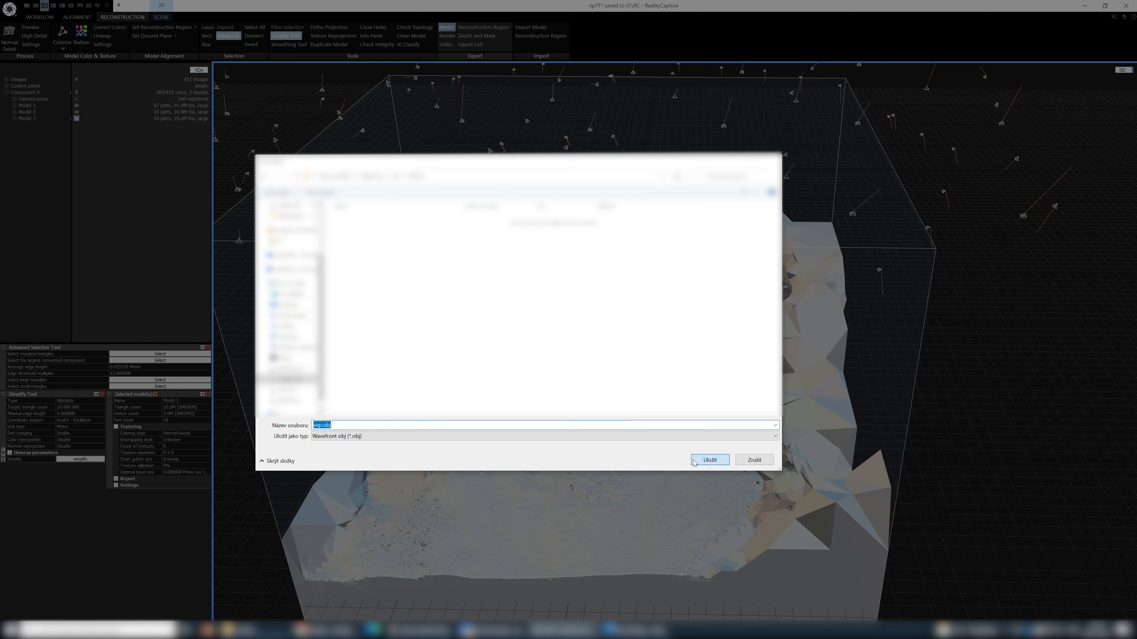
click(710, 460)
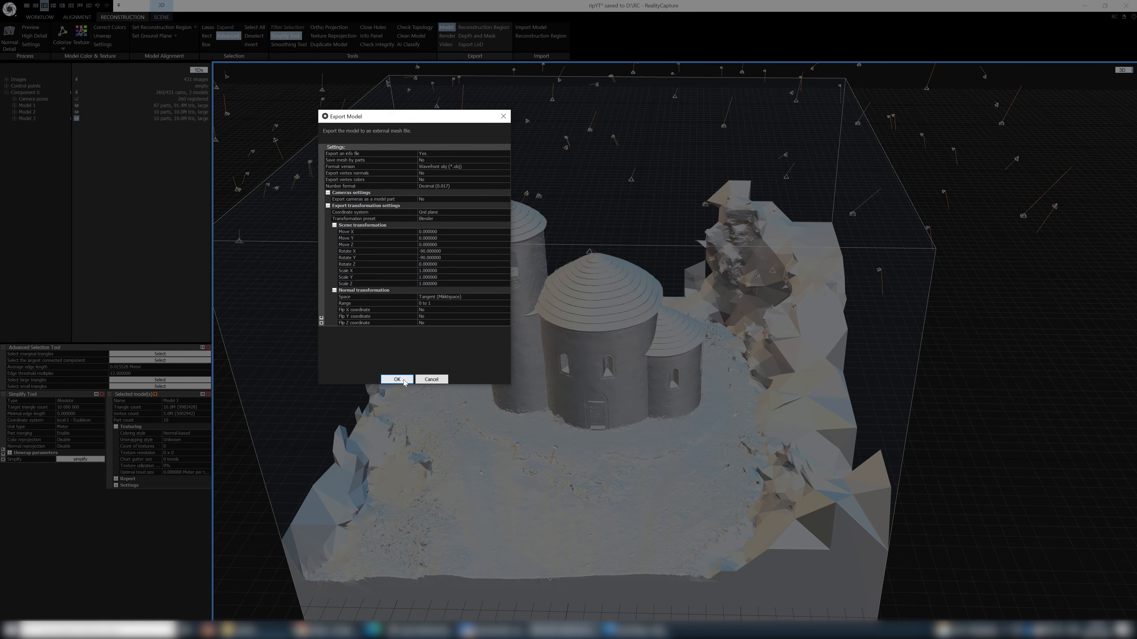
click(396, 379)
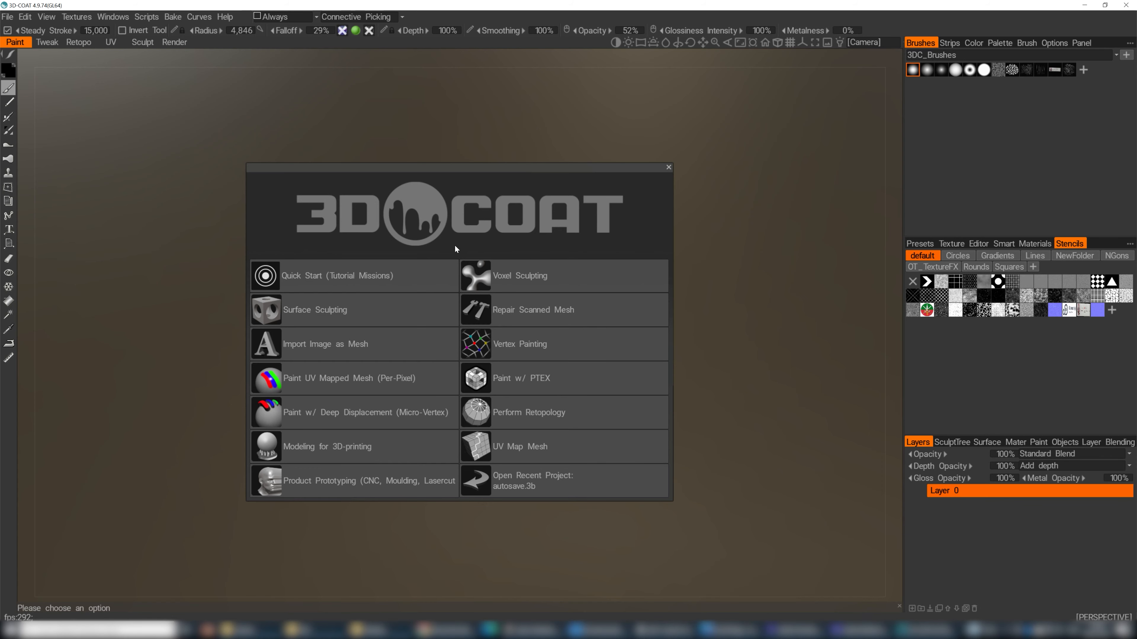
mouse_move(484, 239)
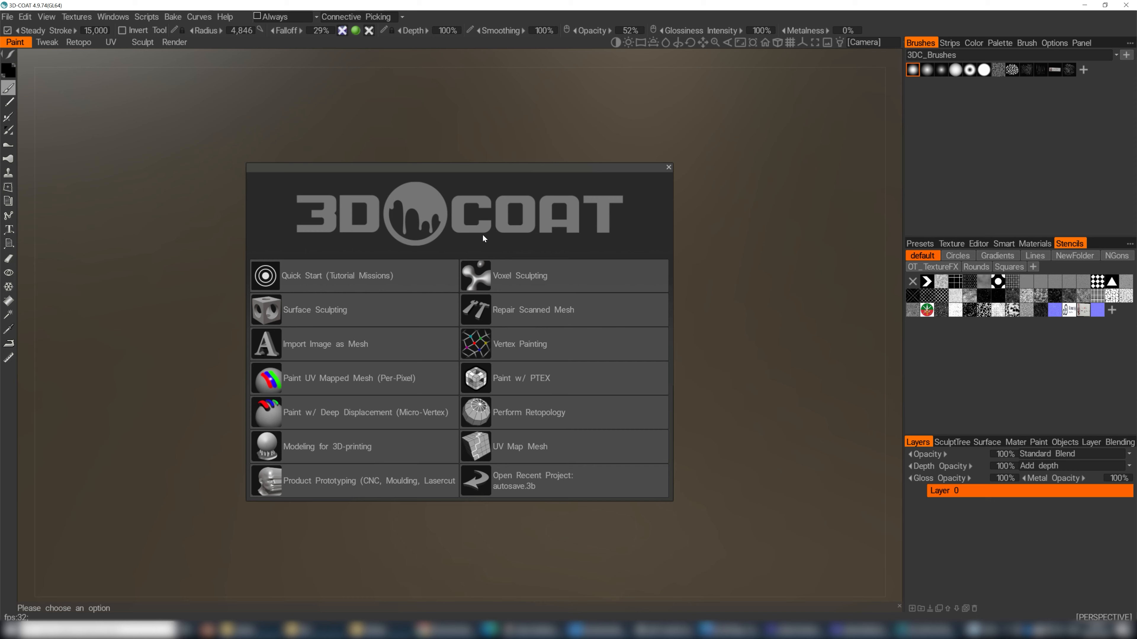
mouse_move(319, 254)
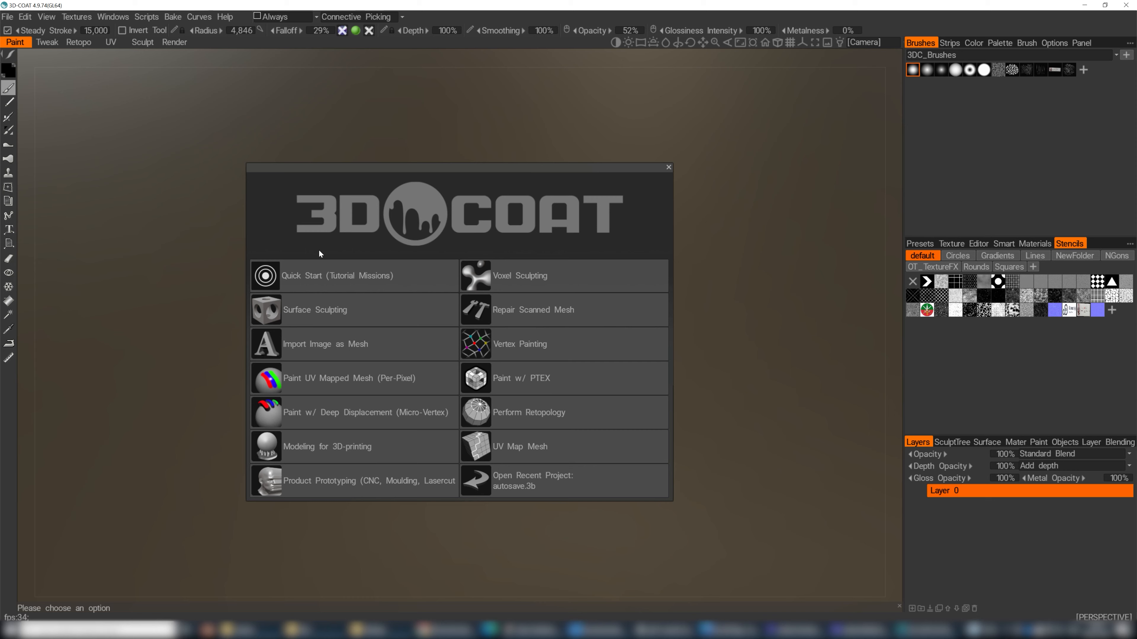
mouse_move(359, 304)
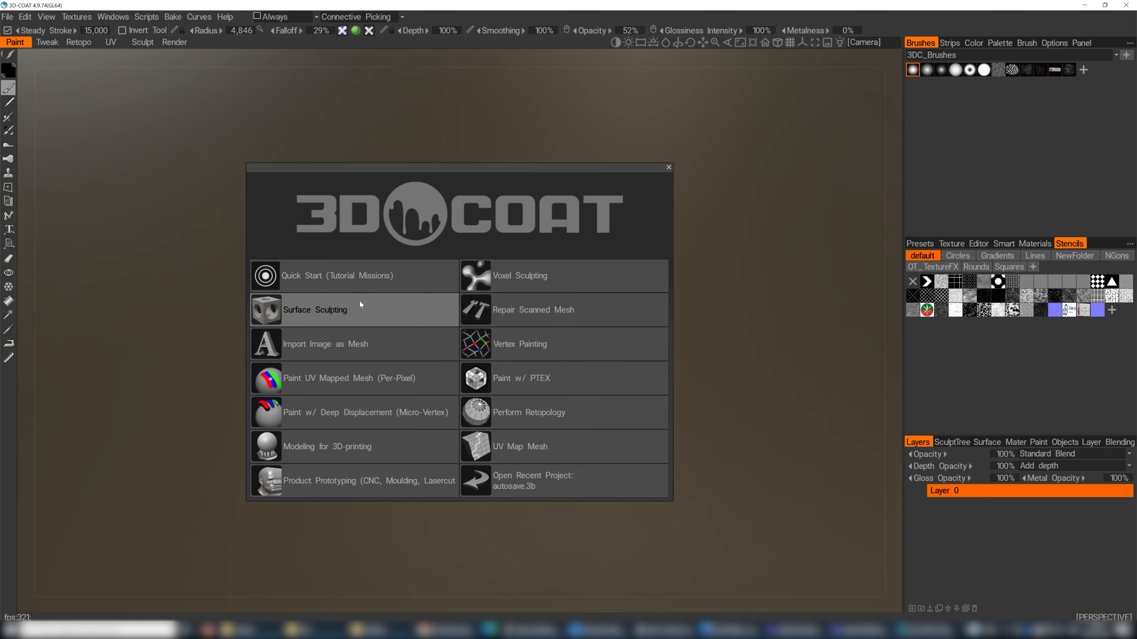
Step: Start a Surface Sculpting session in 3DCoat and choose to import an existing mesh
click(317, 310)
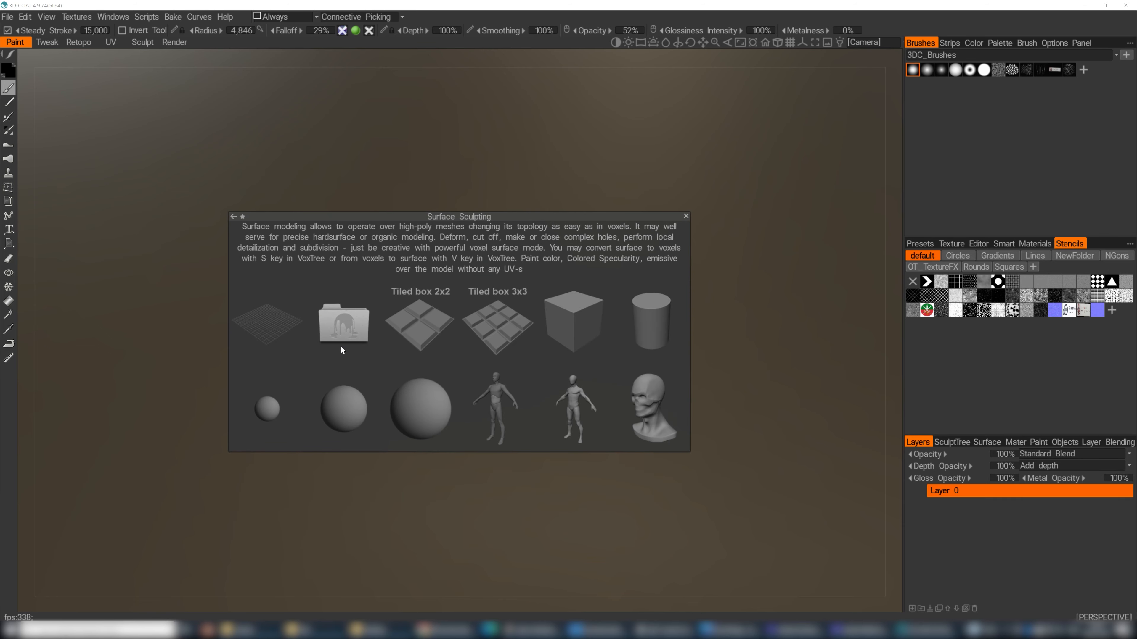
mouse_move(407, 246)
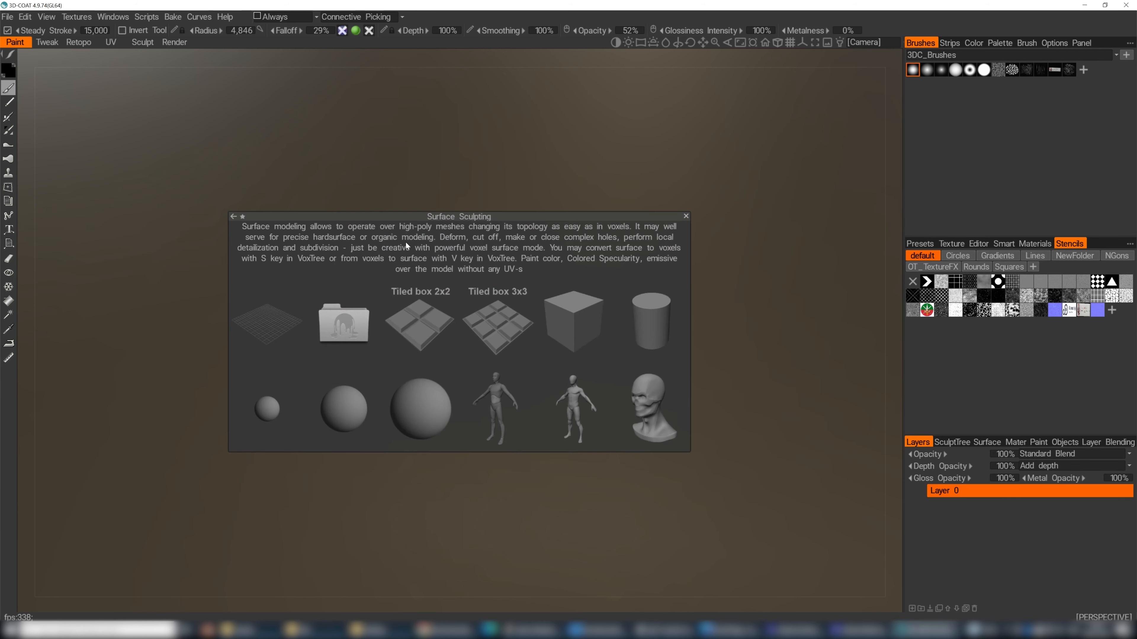
click(497, 323)
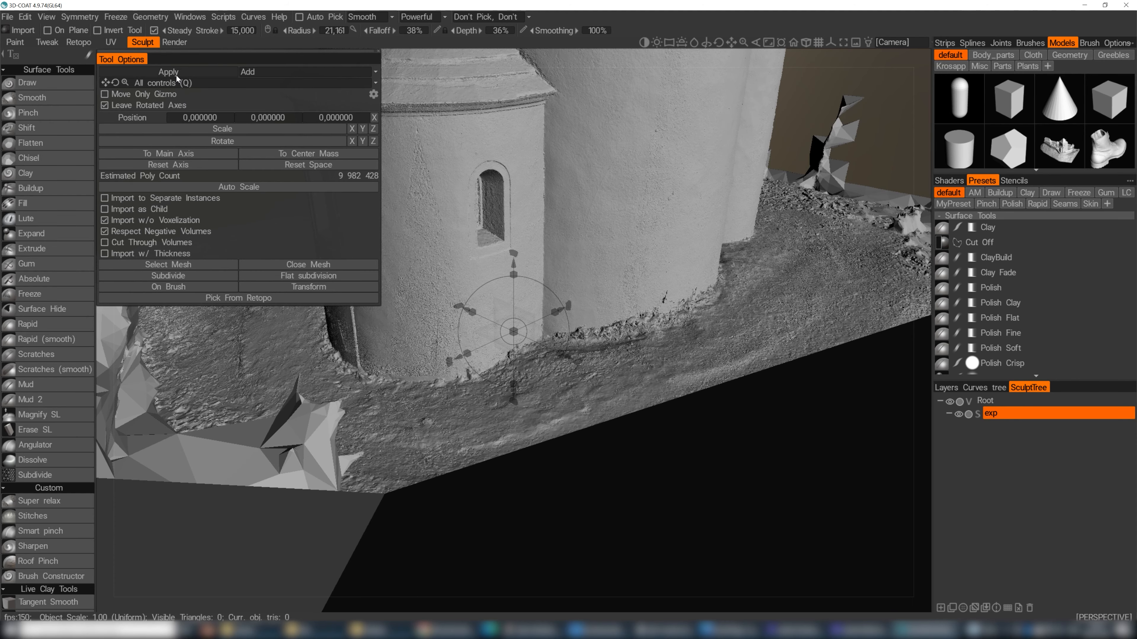
Step: Apply the exp.obj import, answer the keep-scale prompt and view the whole church mesh
click(167, 71)
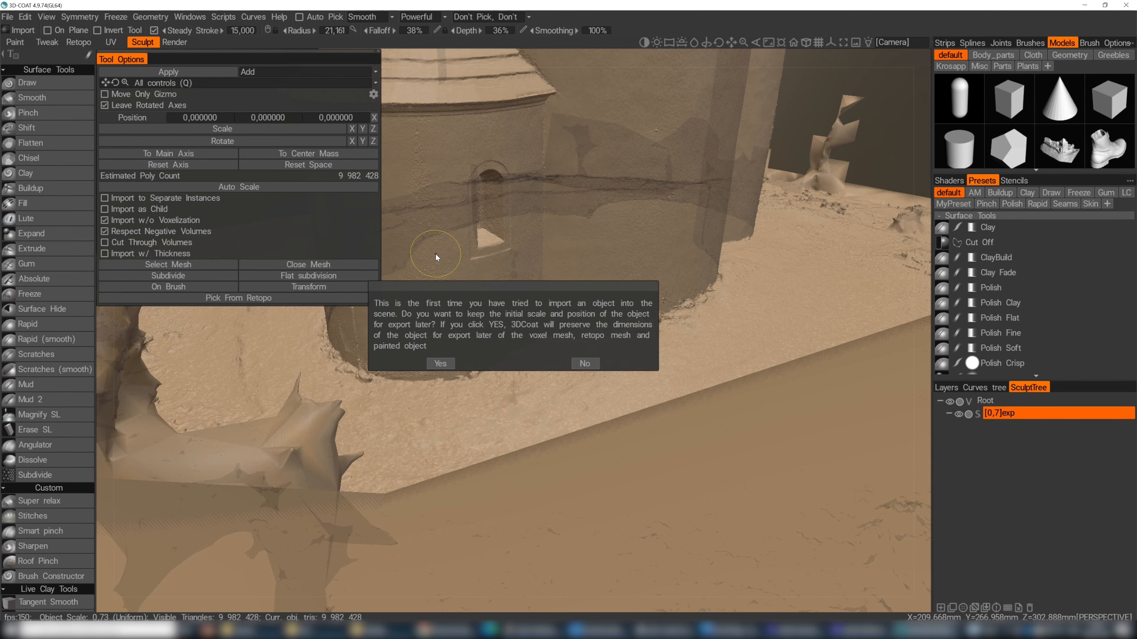
click(440, 363)
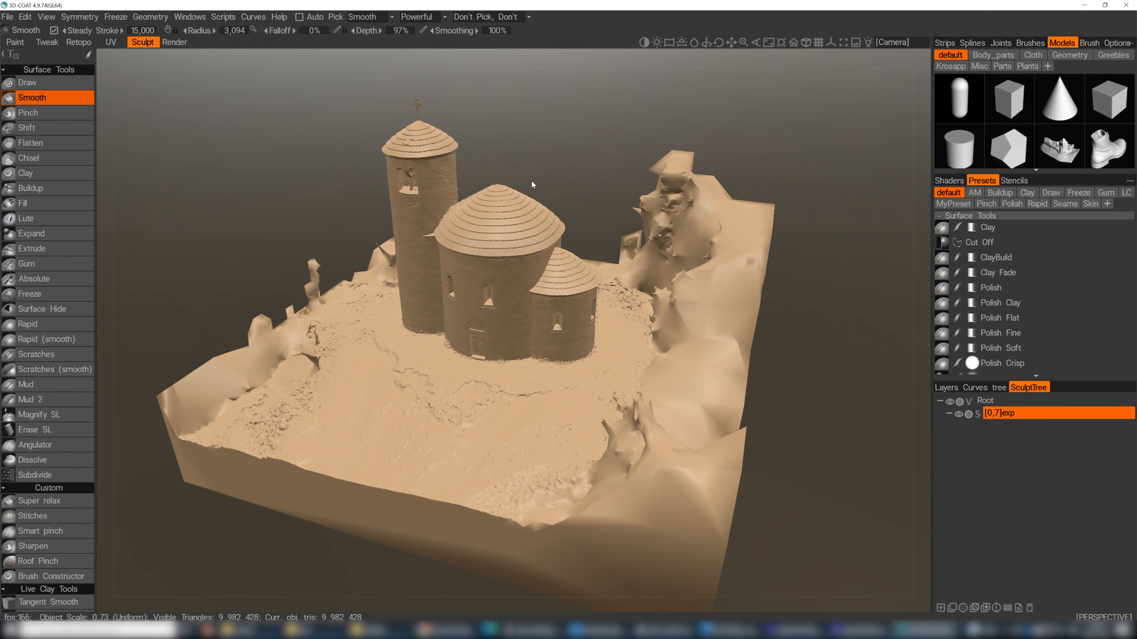
drag(533, 185, 594, 232)
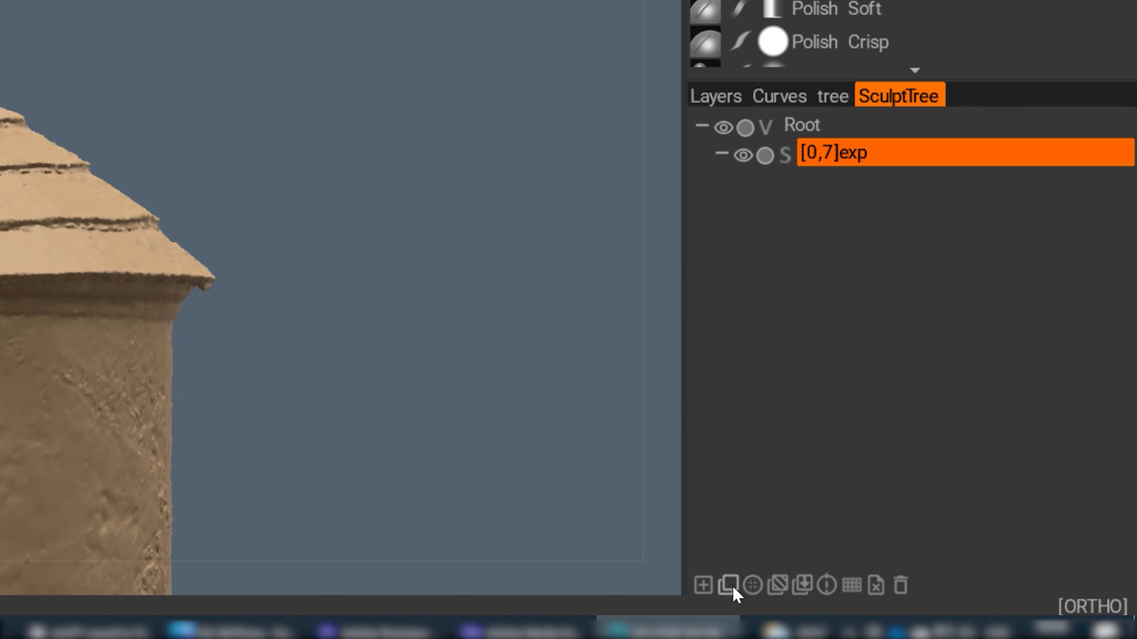
Step: Duplicate the exp mesh as exp_copy000 and hide the original exp layer
click(727, 585)
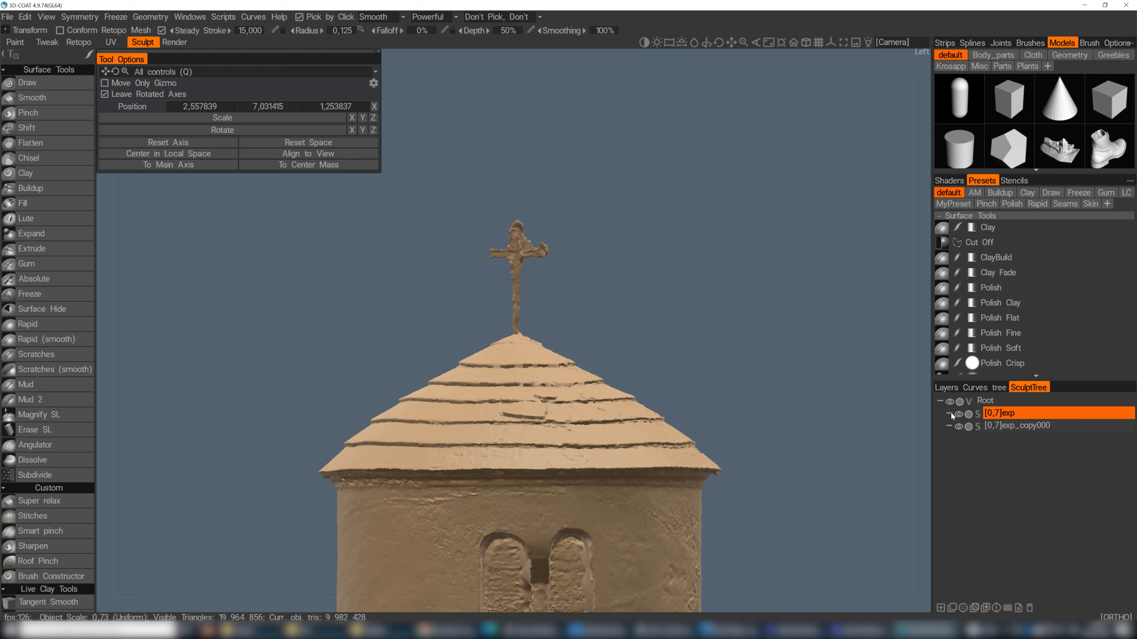
click(960, 413)
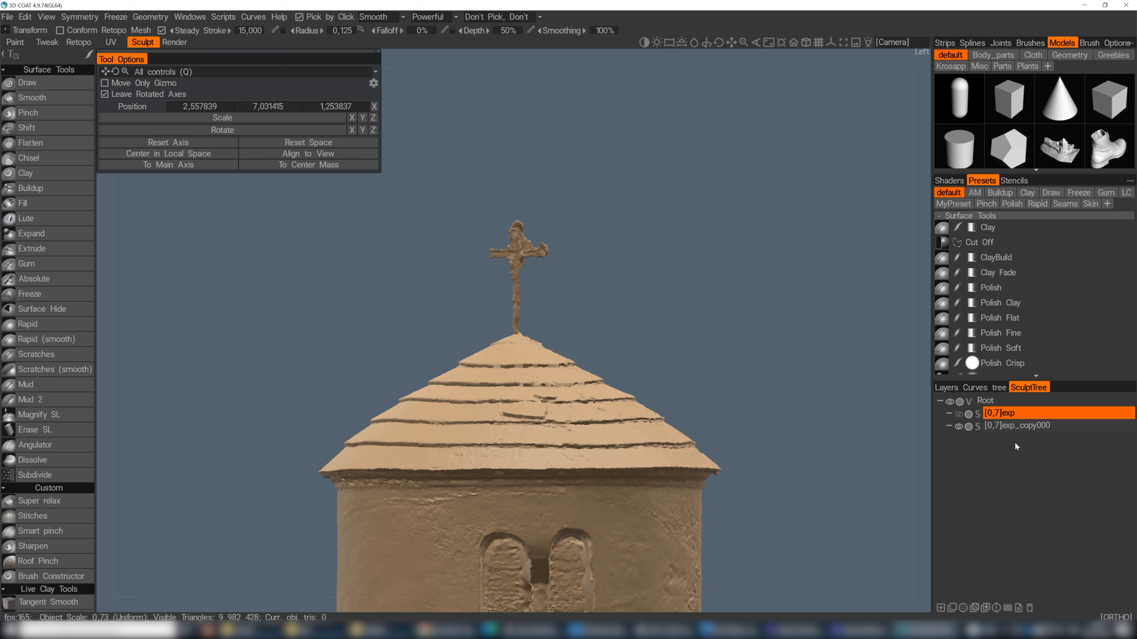
mouse_move(994, 458)
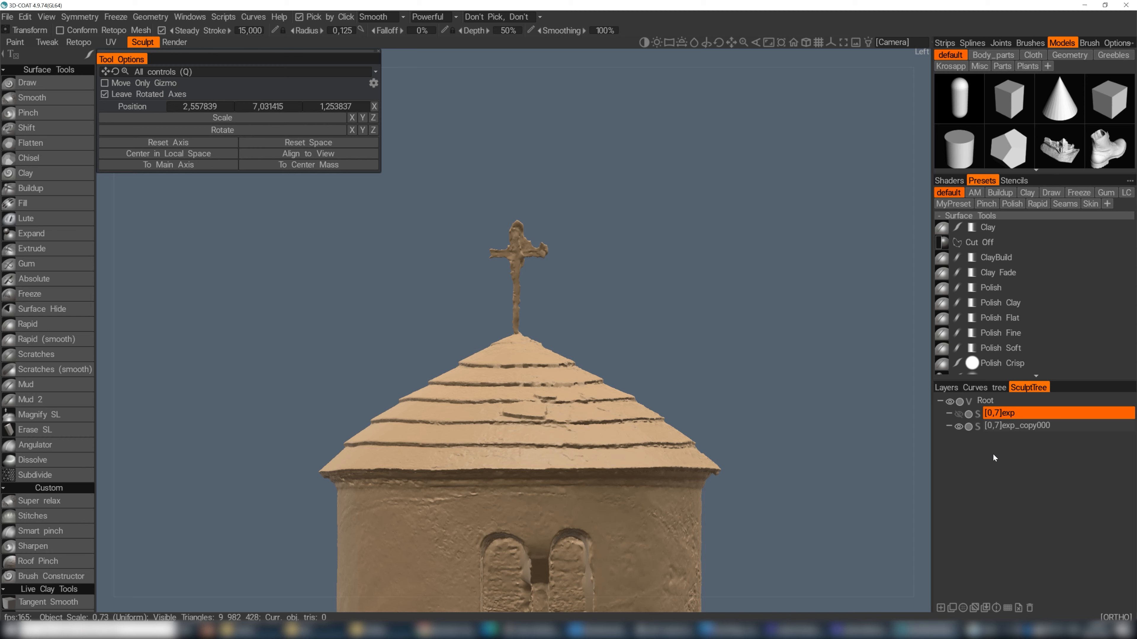
mouse_move(940, 425)
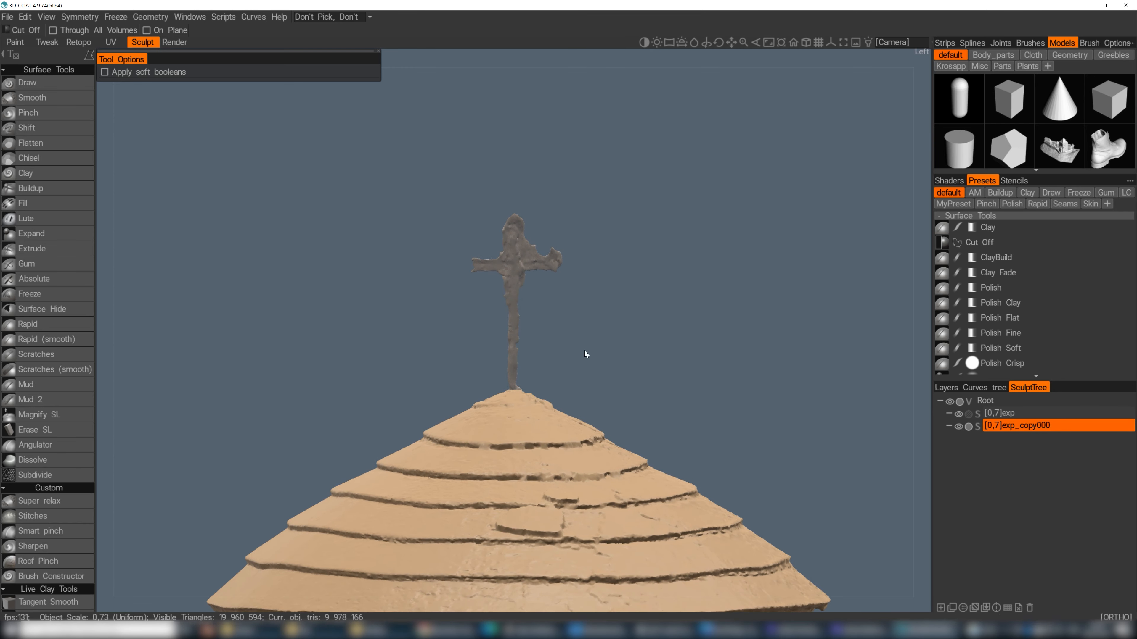
Step: Cut off a small piece of exp_copy000 near the cross with the Cut Off tool
drag(585, 354, 531, 414)
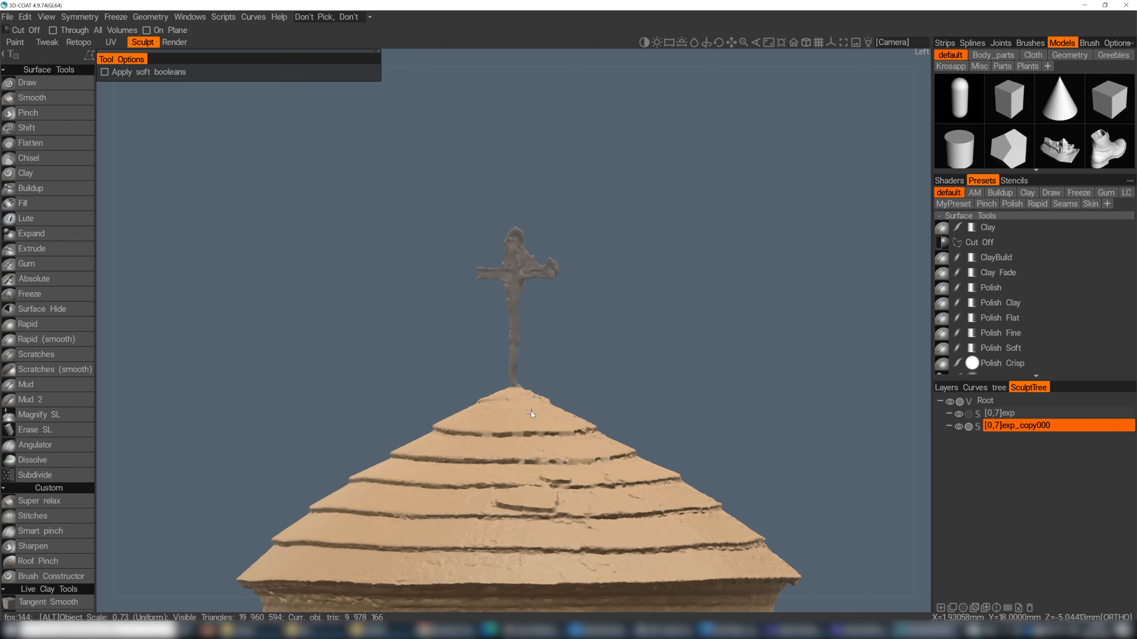
mouse_move(569, 349)
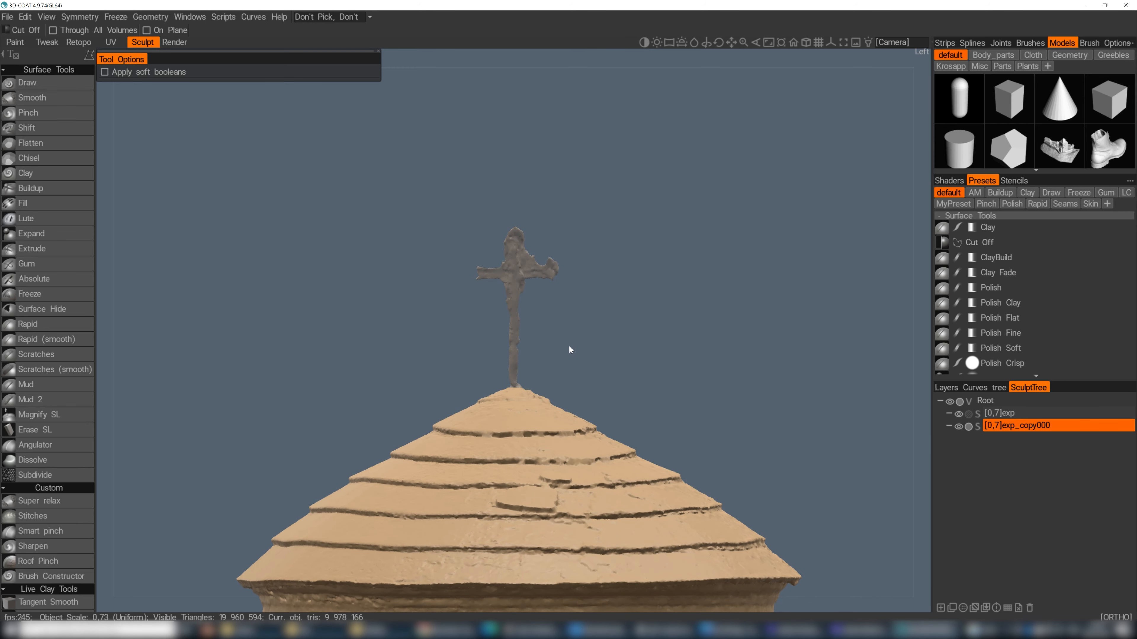
mouse_move(522, 361)
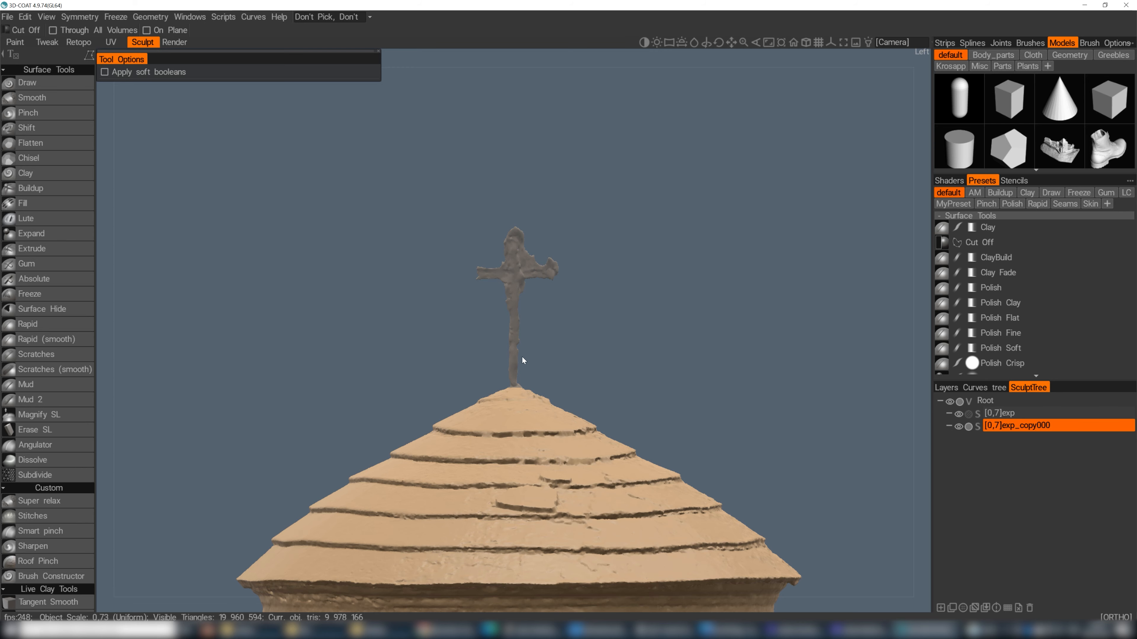
mouse_move(528, 381)
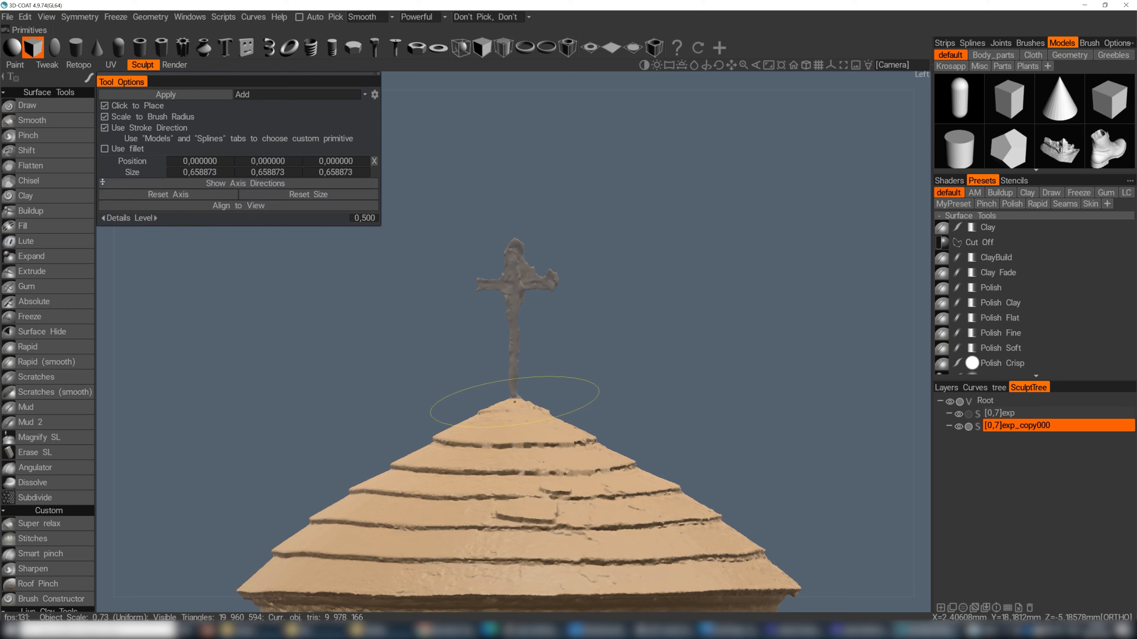
Step: Pick the Cube primitive to rebuild the cross's vertical post
click(514, 391)
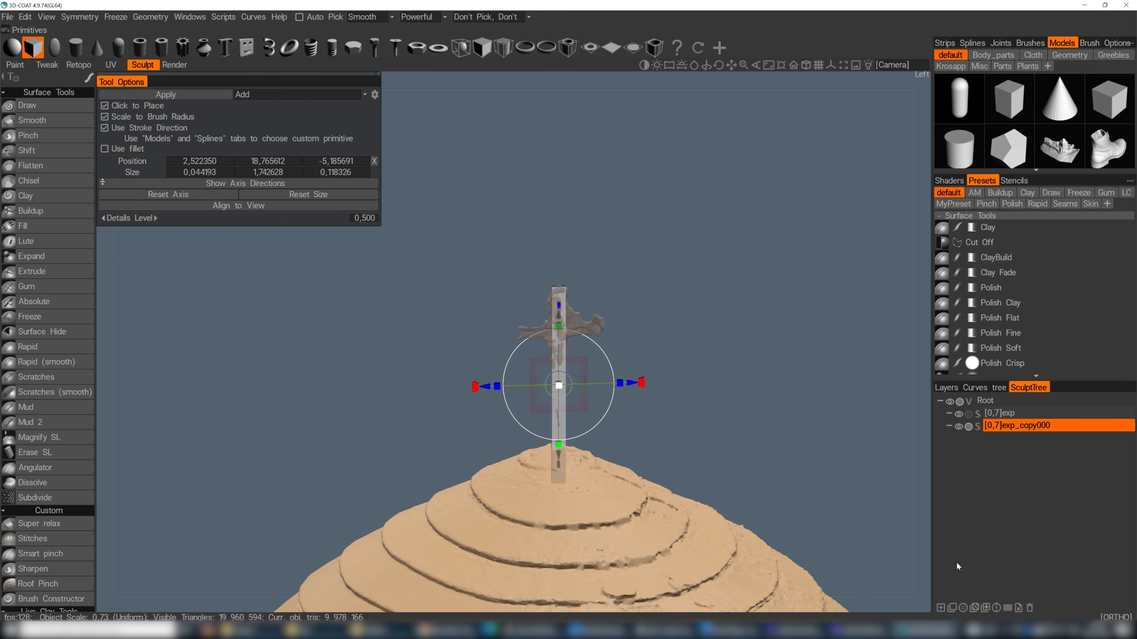
mouse_move(950, 595)
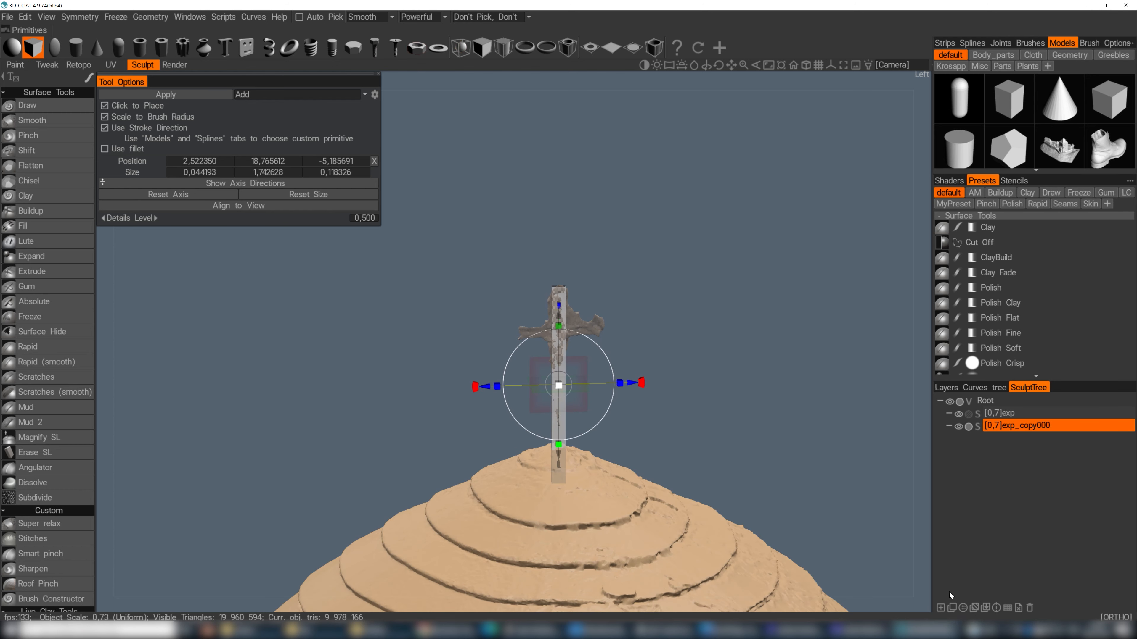
mouse_move(961, 561)
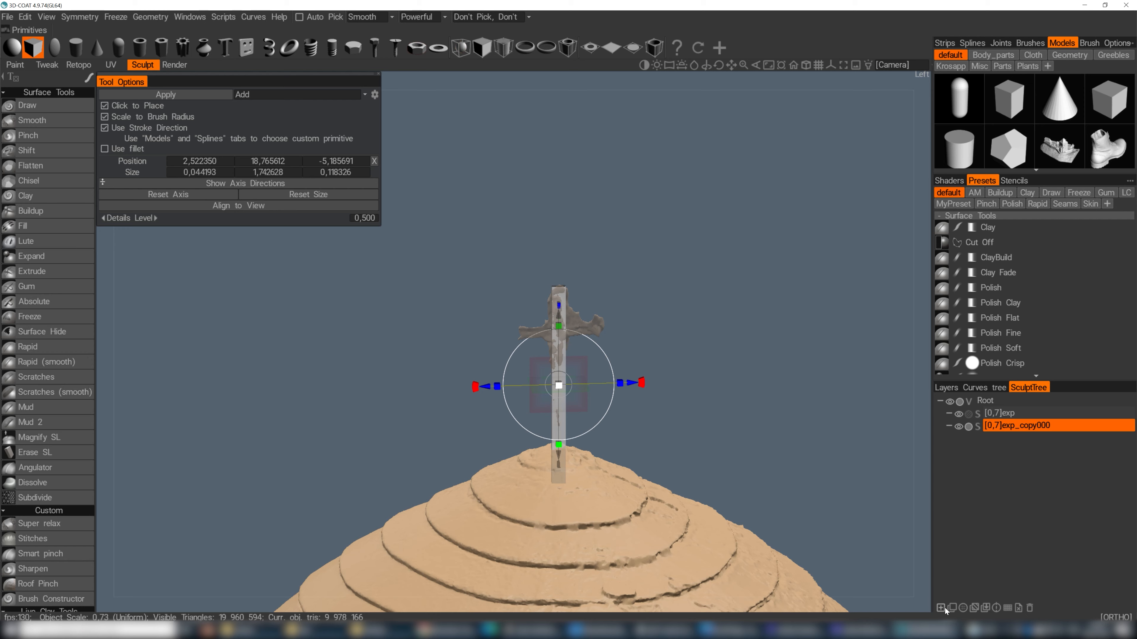
Step: Add a new sculpt layer named 'cross' for the rebuilt cross geometry
click(940, 607)
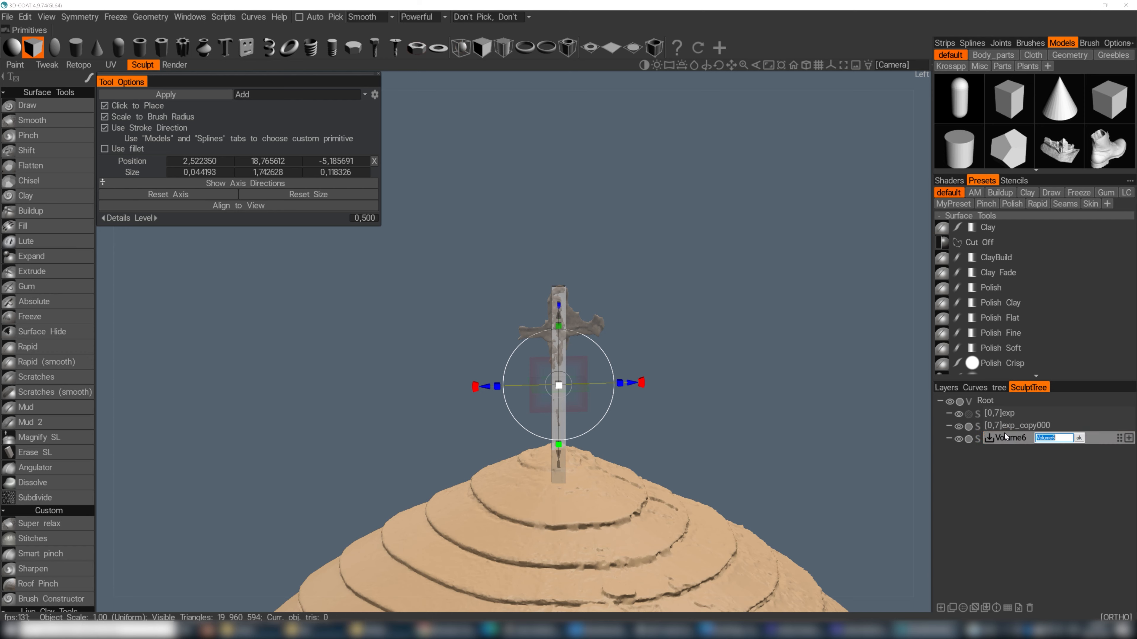
text(cross)
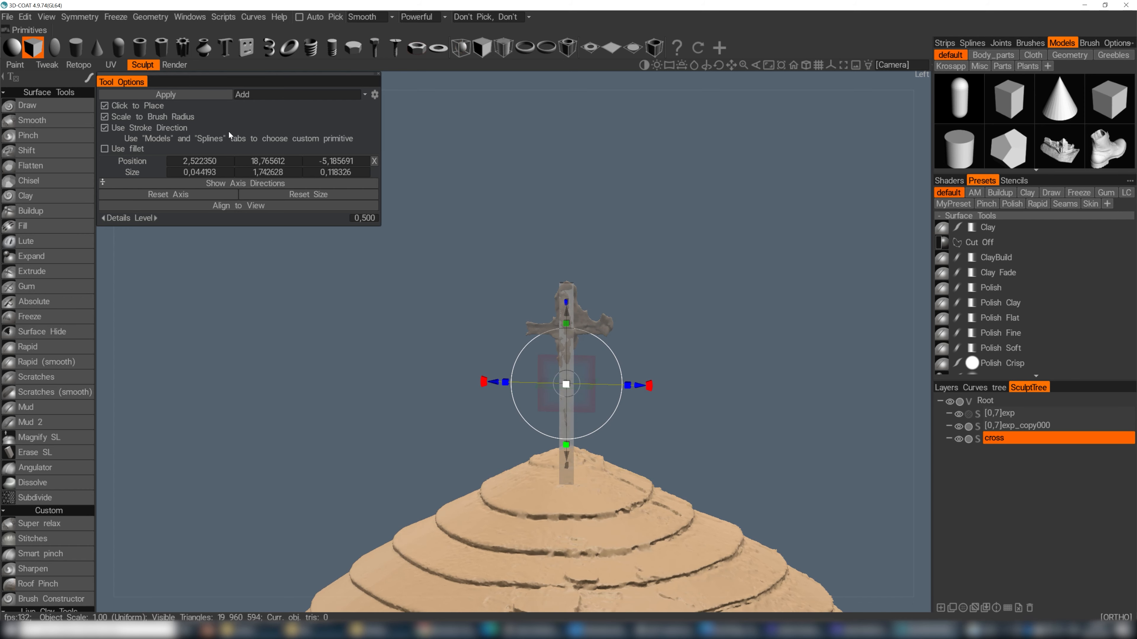
click(166, 94)
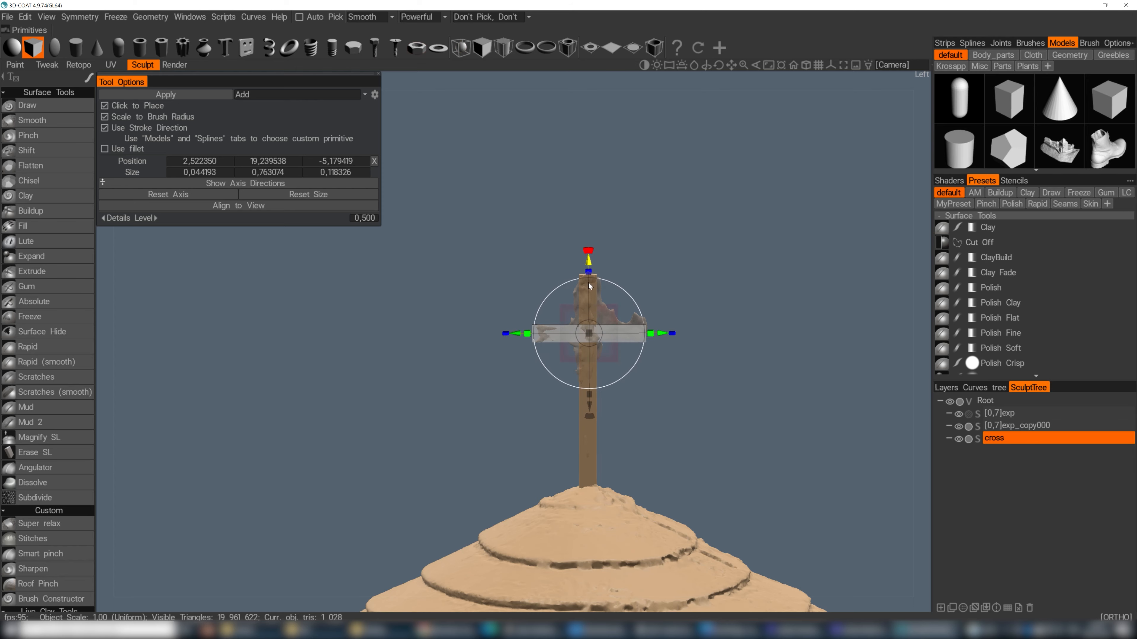
Step: Settle the cross primitive onto the tower dome top before applying it
drag(589, 334, 594, 341)
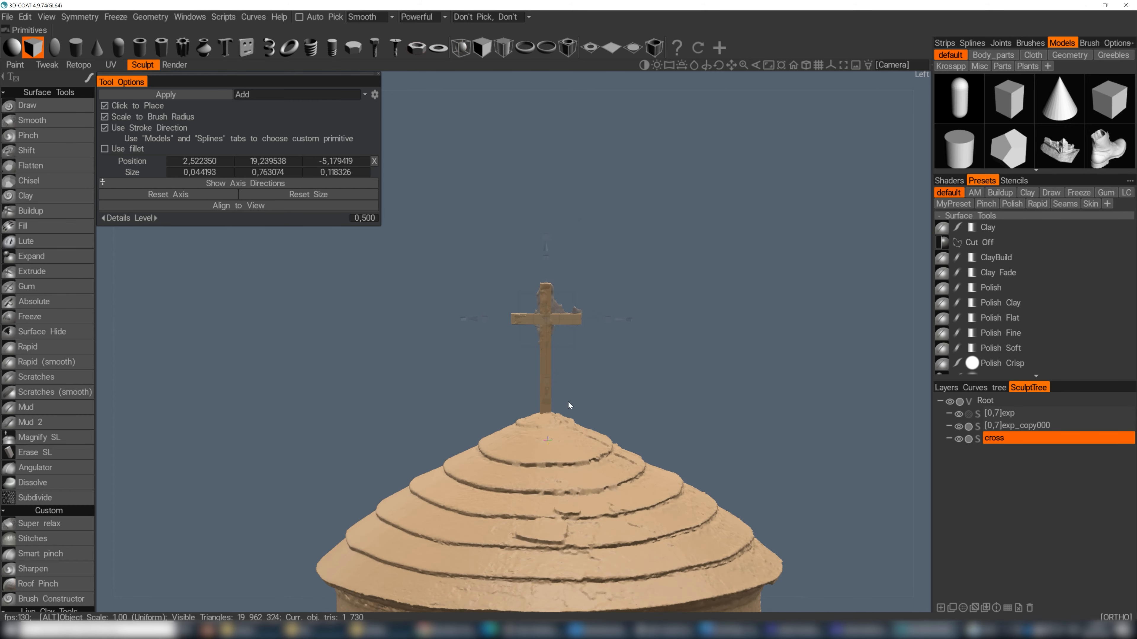
scroll(down, 3)
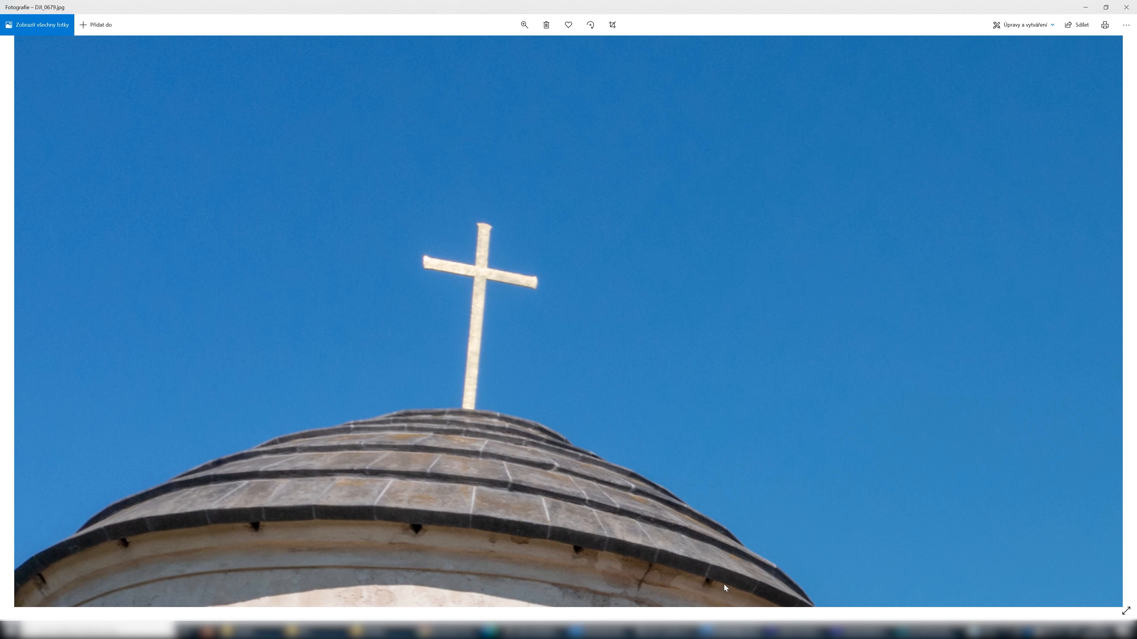
mouse_move(472, 225)
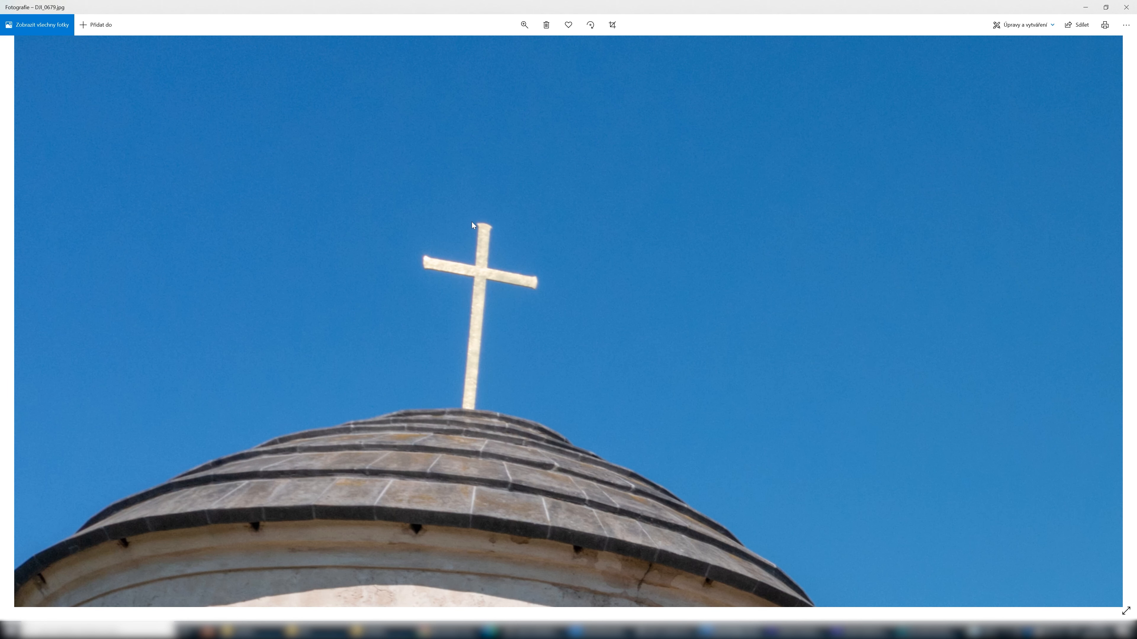
mouse_move(480, 240)
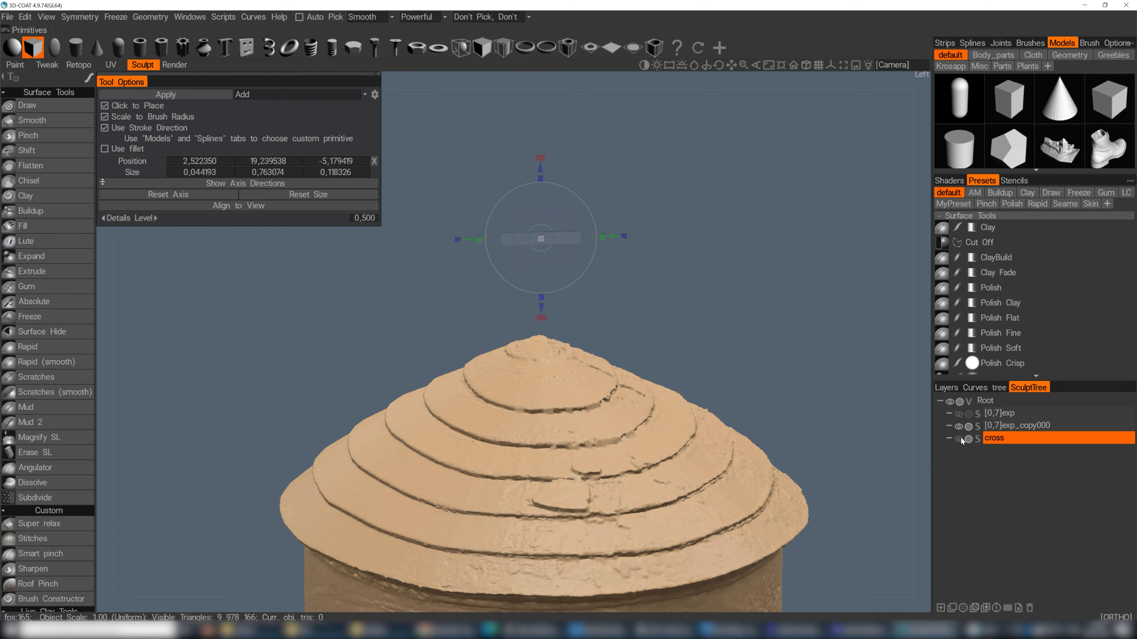
mouse_move(956, 449)
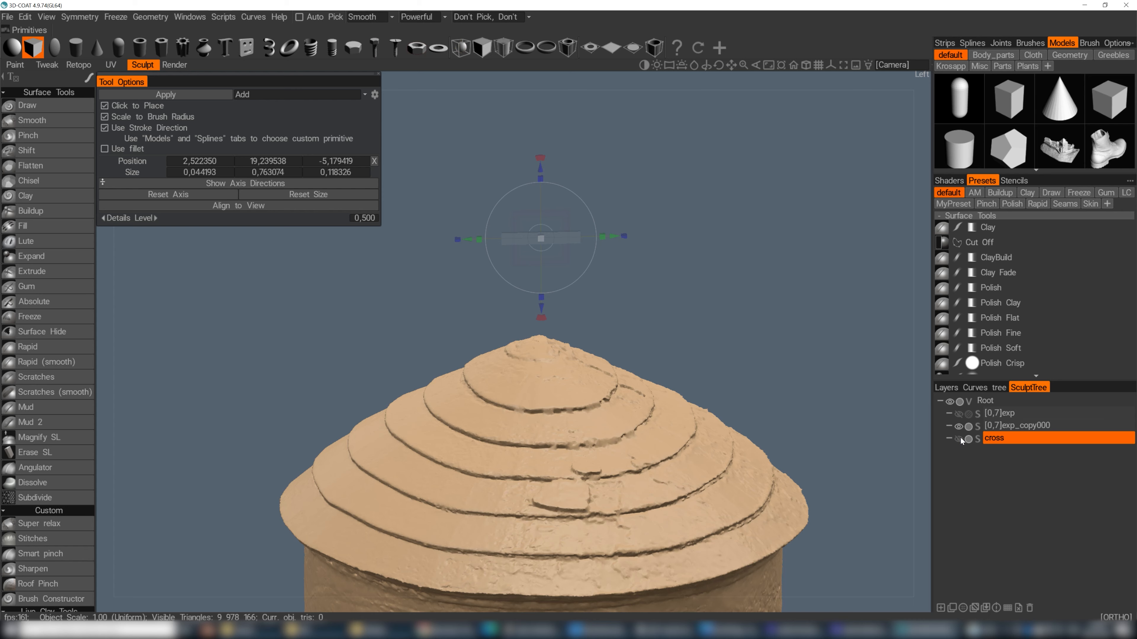
Step: Merge the cross volume into [0,7]exp_copy000 via Merge With in the Sculpt Tree
right_click(994, 438)
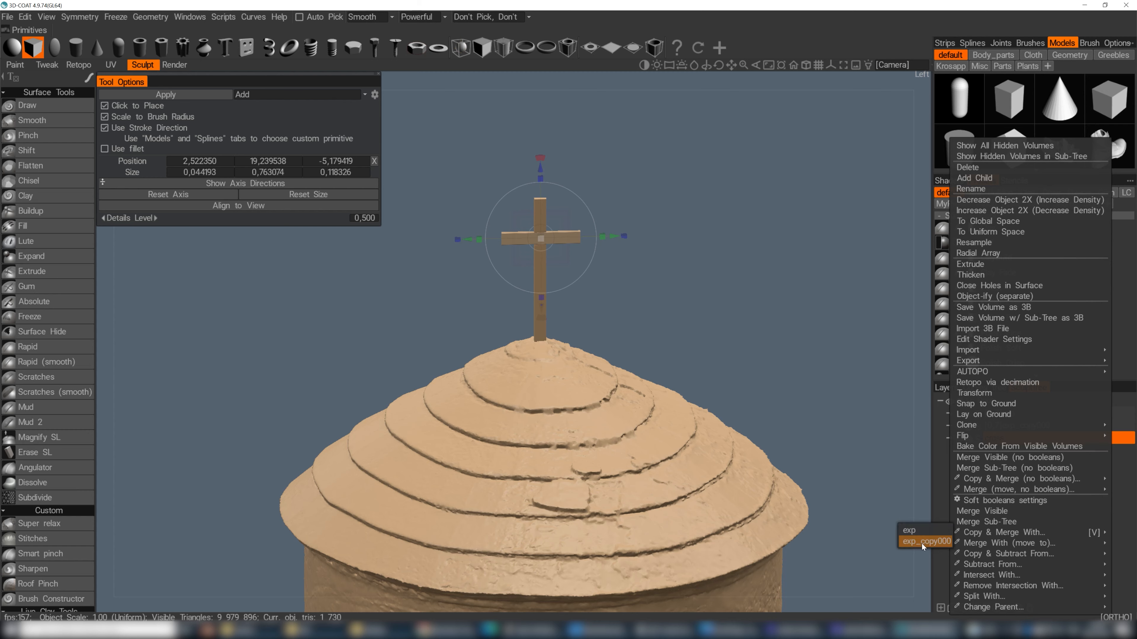
click(924, 541)
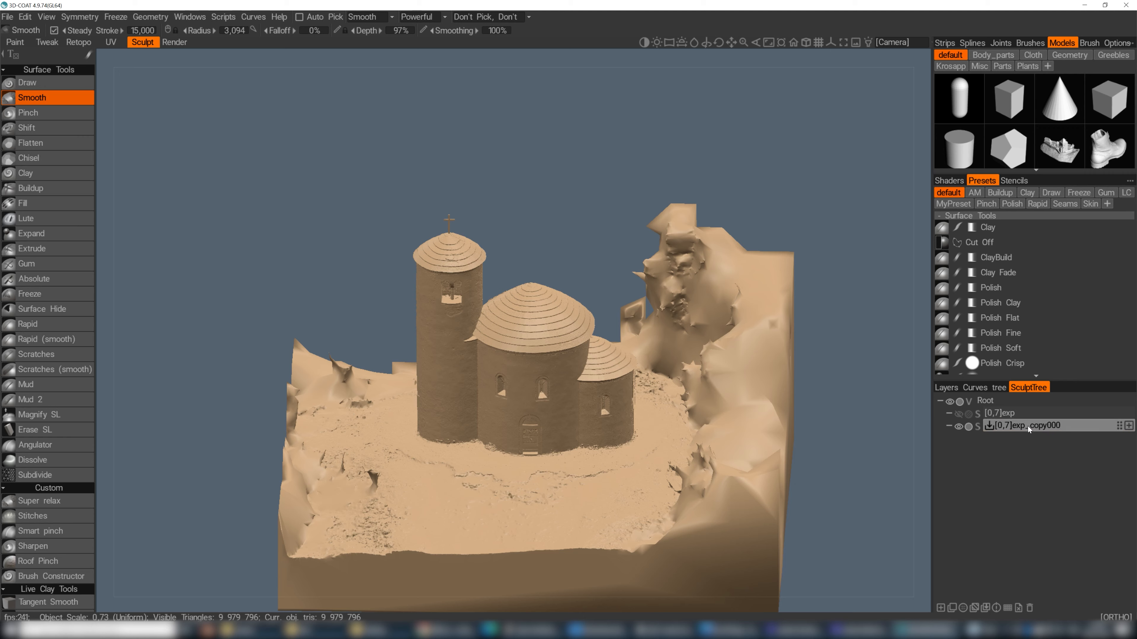
Step: Export [0,7]exp_copy000 as coat.obj, cancelling the polygon reduction dialog
right_click(1023, 425)
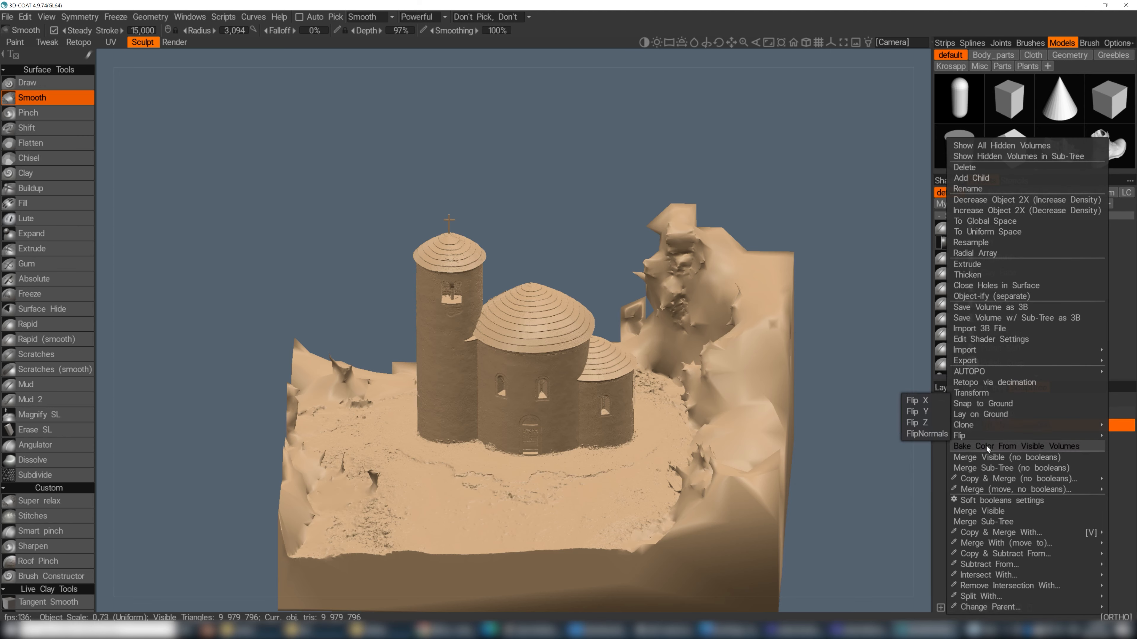
mouse_move(969, 371)
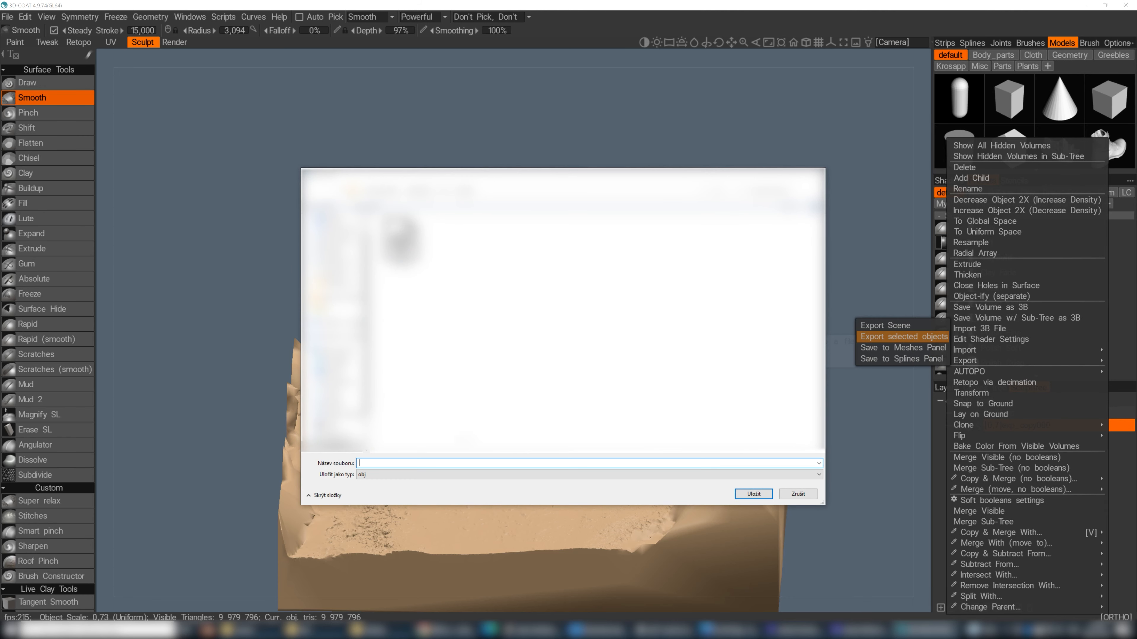
text(coat)
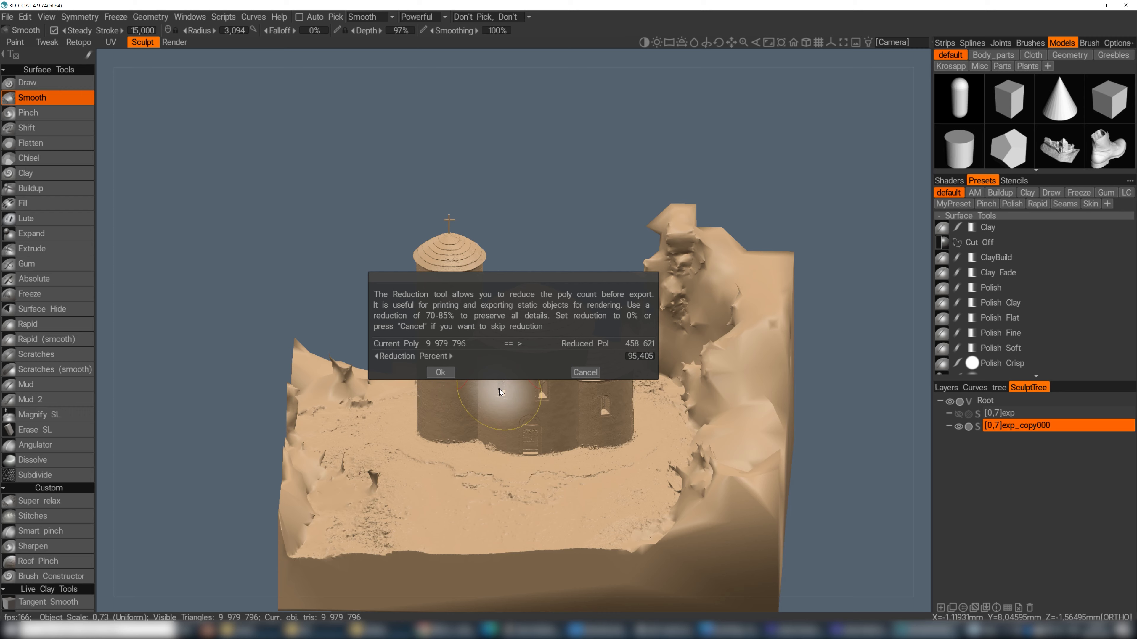
mouse_move(475, 397)
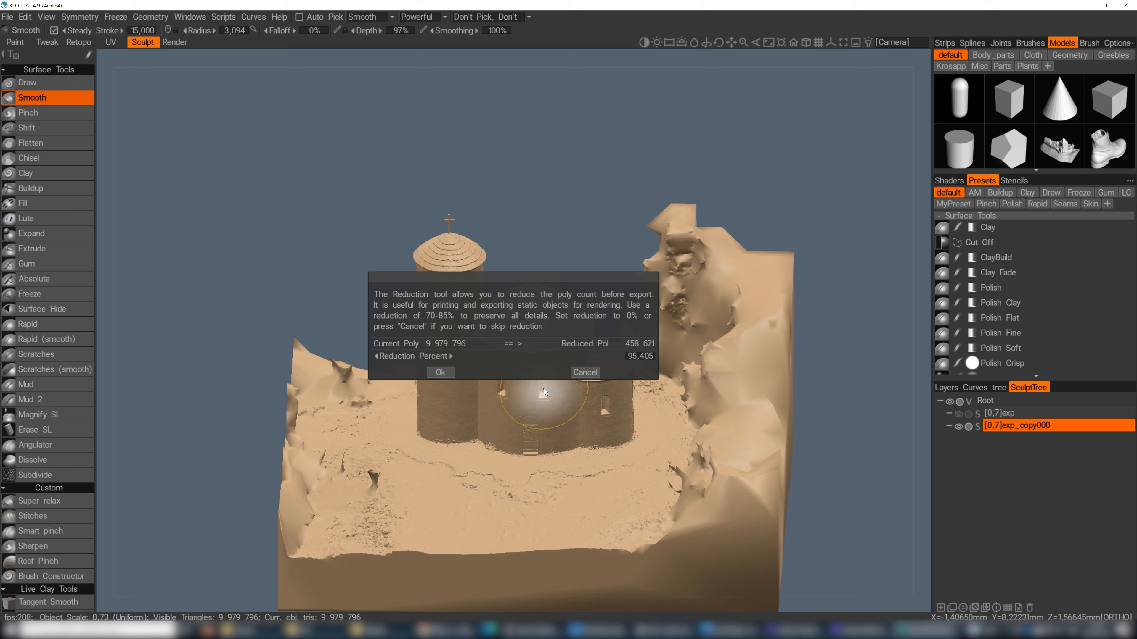
mouse_move(585, 371)
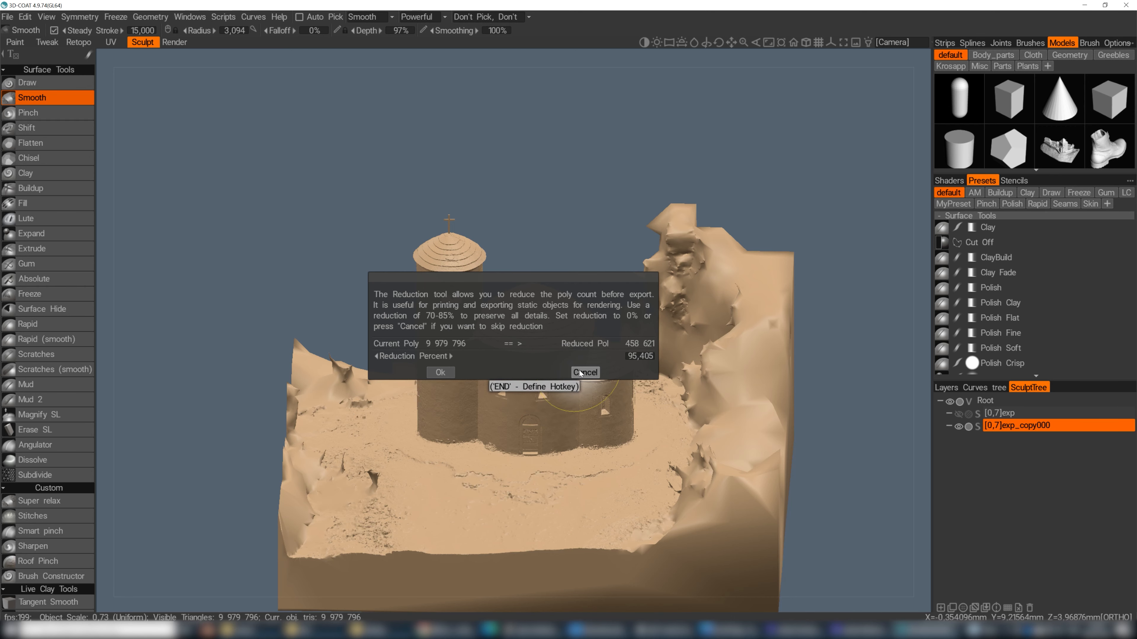
click(585, 372)
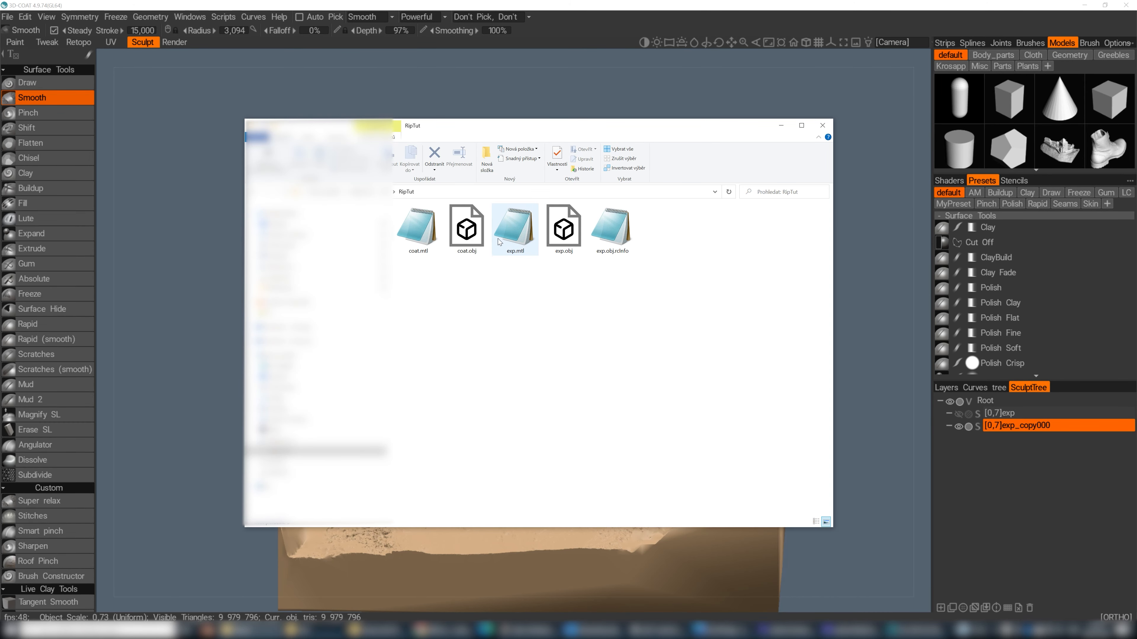
Step: Duplicate exp.obj.rcInfo in the RipTut folder and rename the copy coat.obj.rcInfo
click(563, 229)
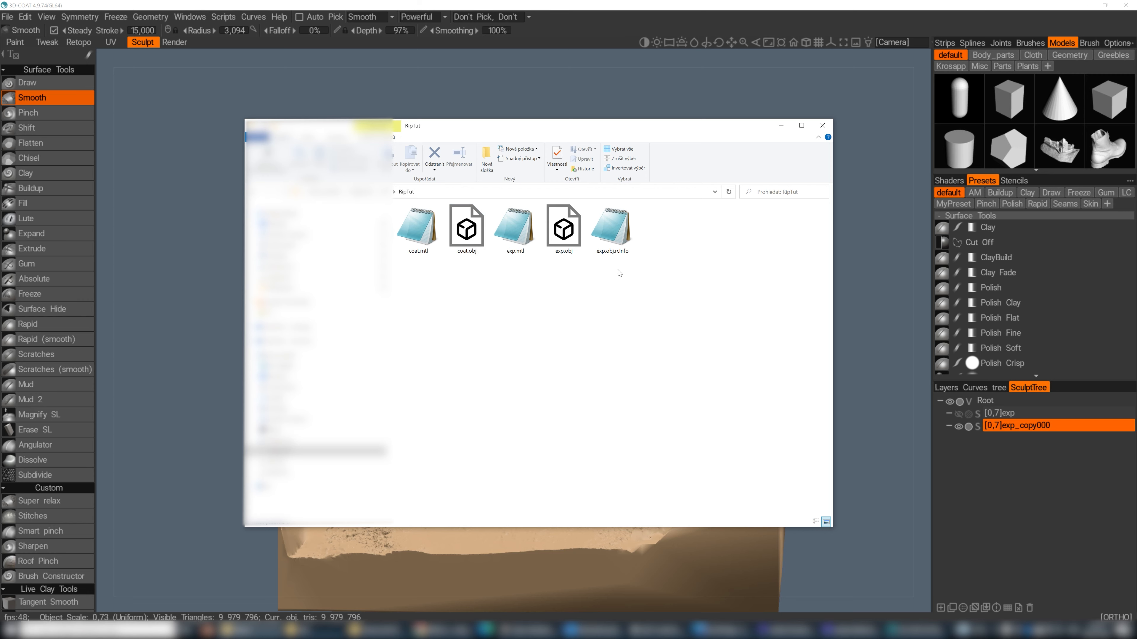
click(611, 225)
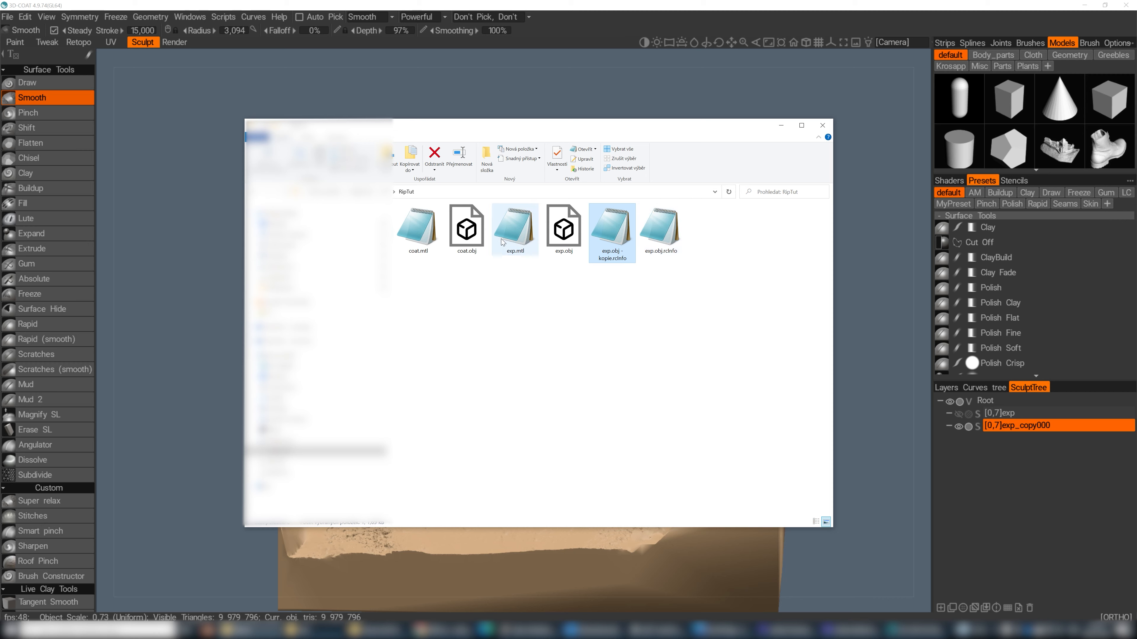
click(611, 225)
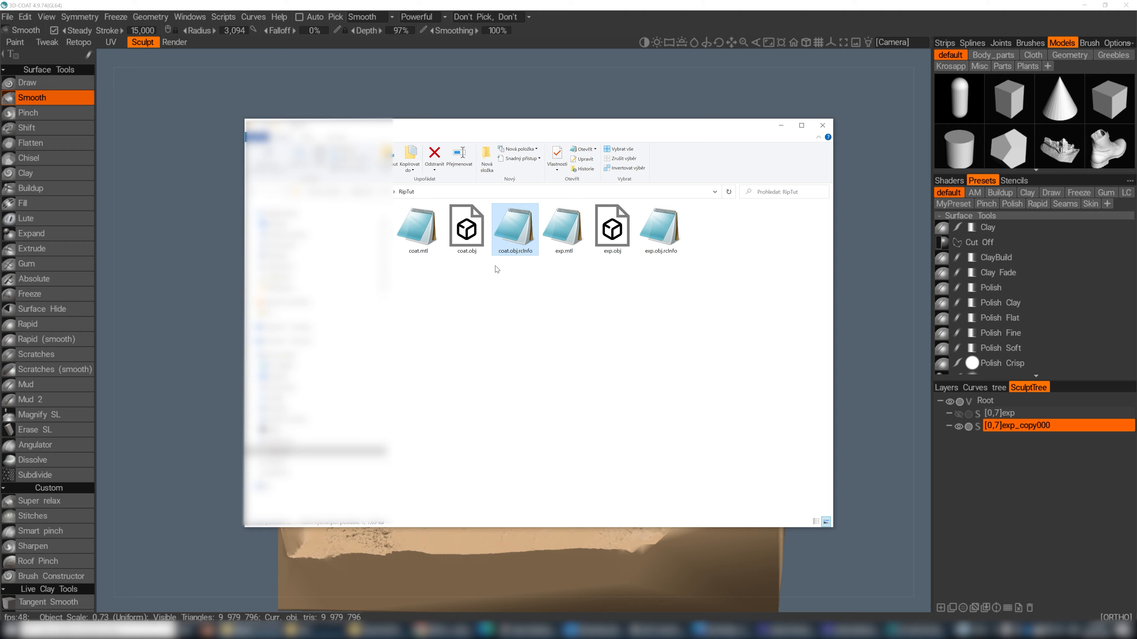
click(466, 225)
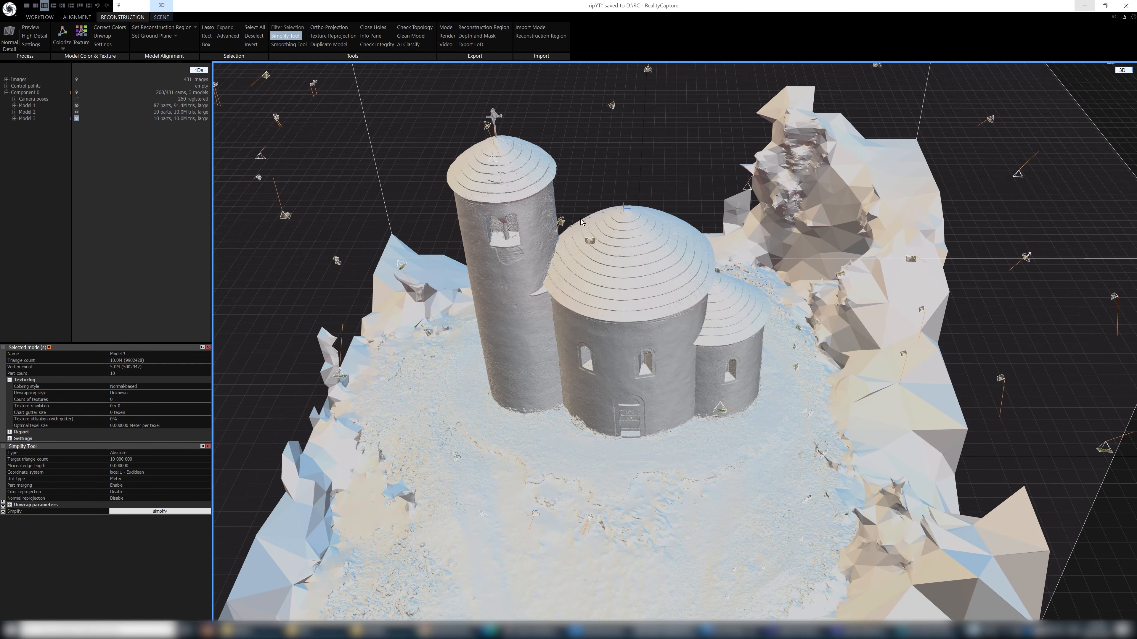
mouse_move(376, 144)
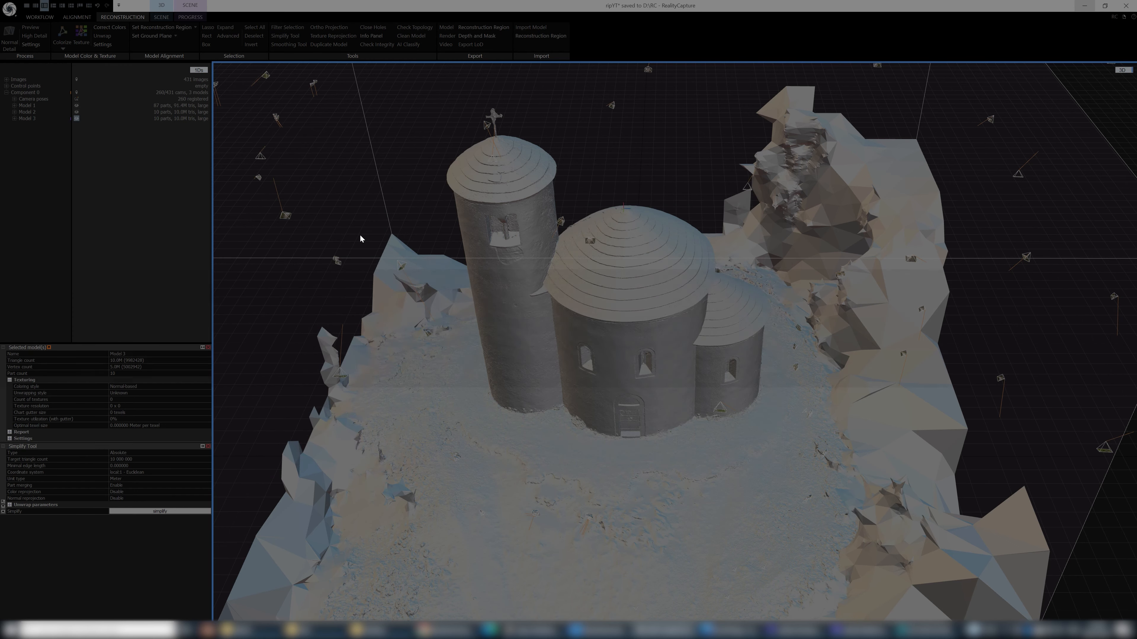
Step: Import coat.obj into the scene as Model 4 with Import Model
click(531, 27)
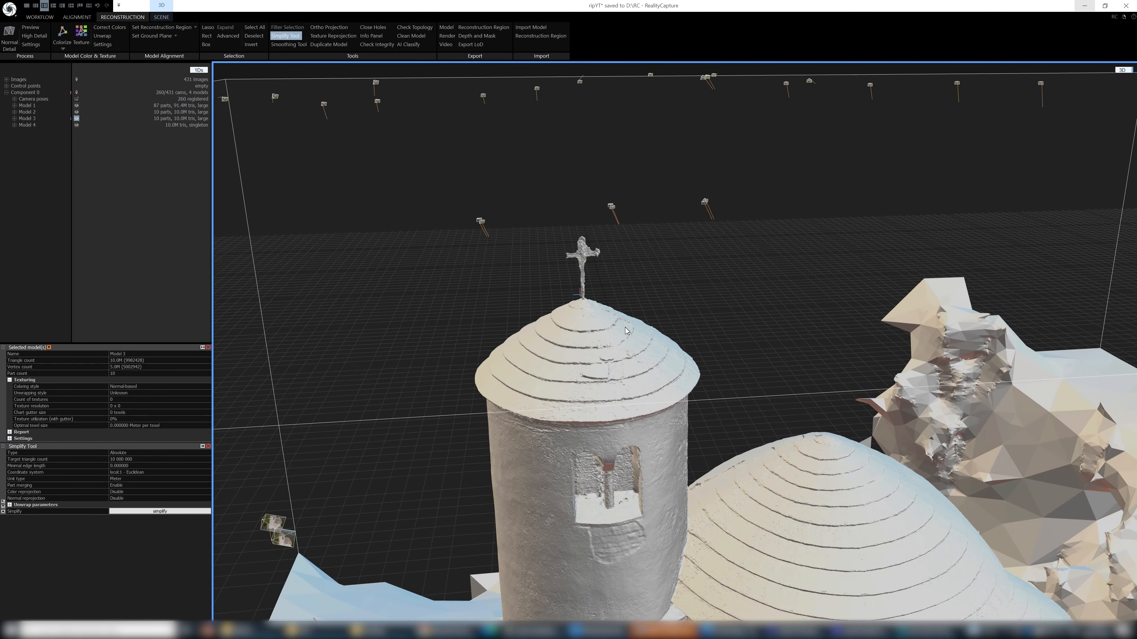
Step: Unwrap Model 4 into a single 4096 × 4096 texture layout with the Unwrap Tool
click(28, 125)
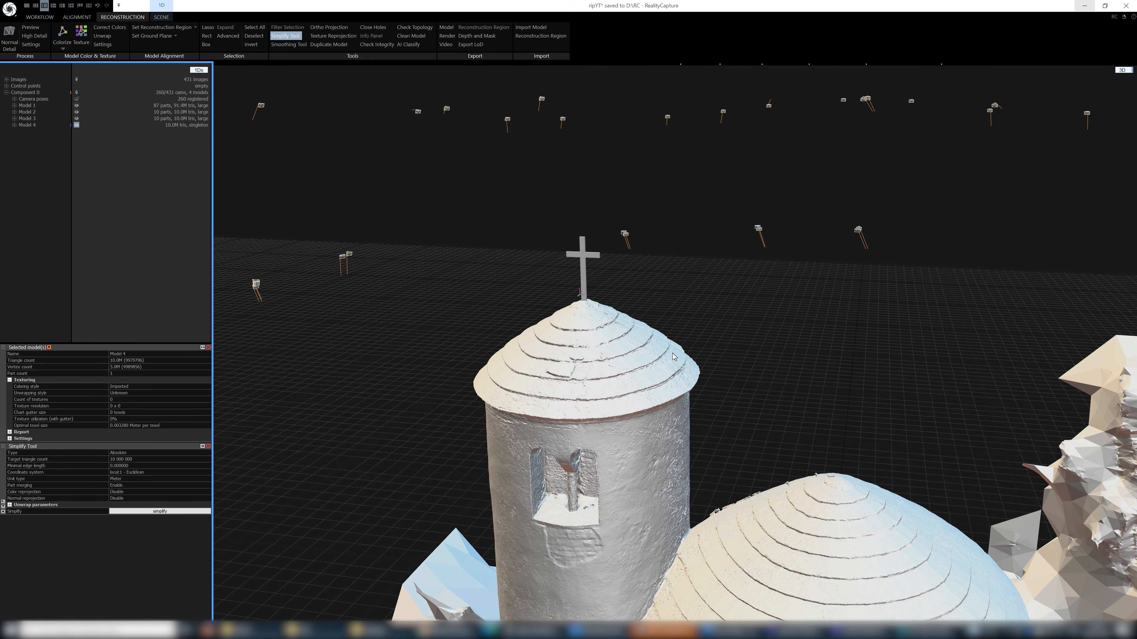
mouse_move(599, 361)
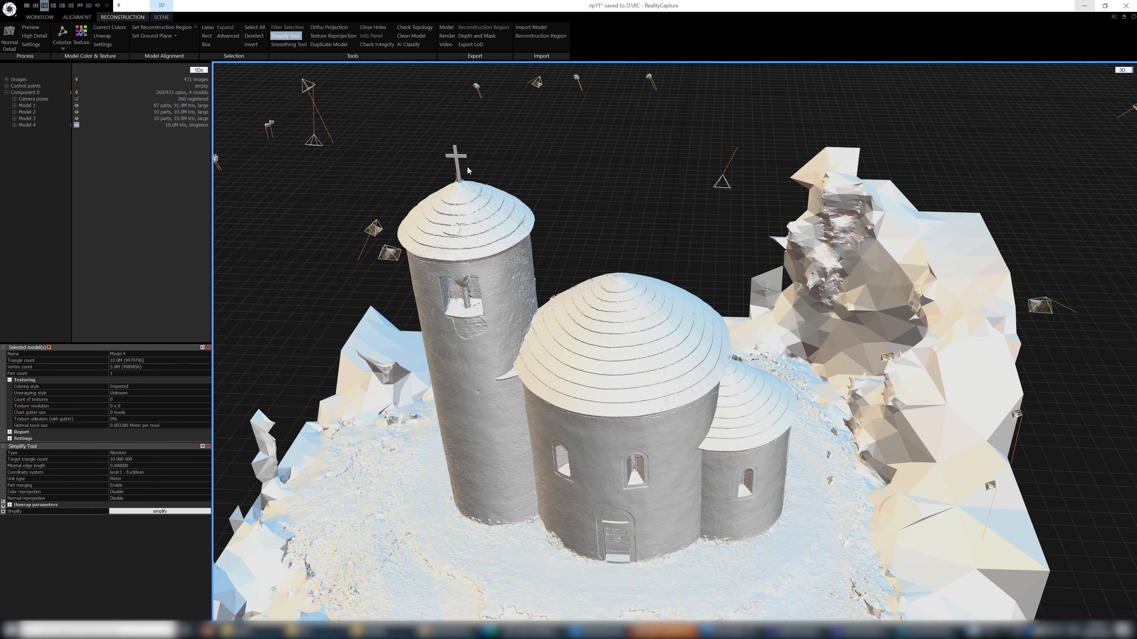
mouse_move(464, 203)
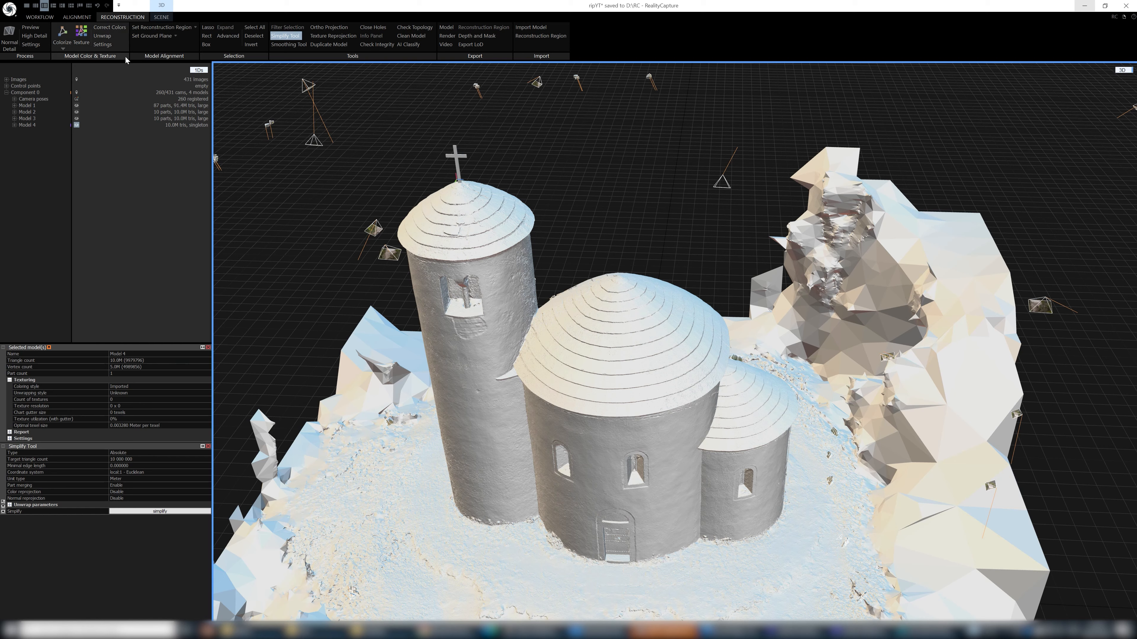
click(103, 36)
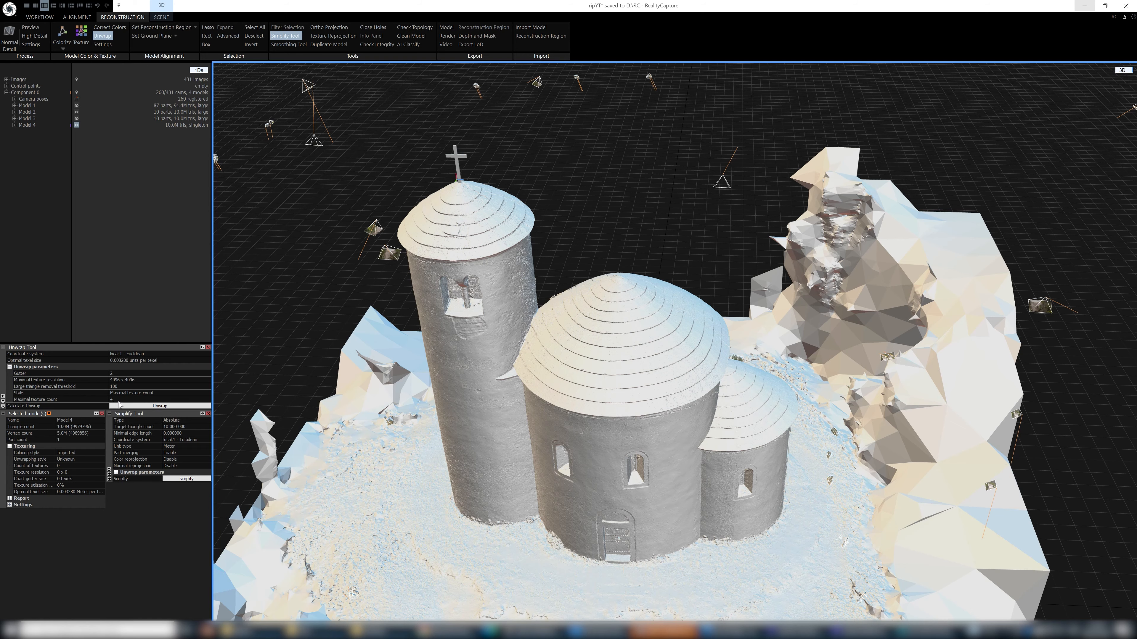
click(159, 406)
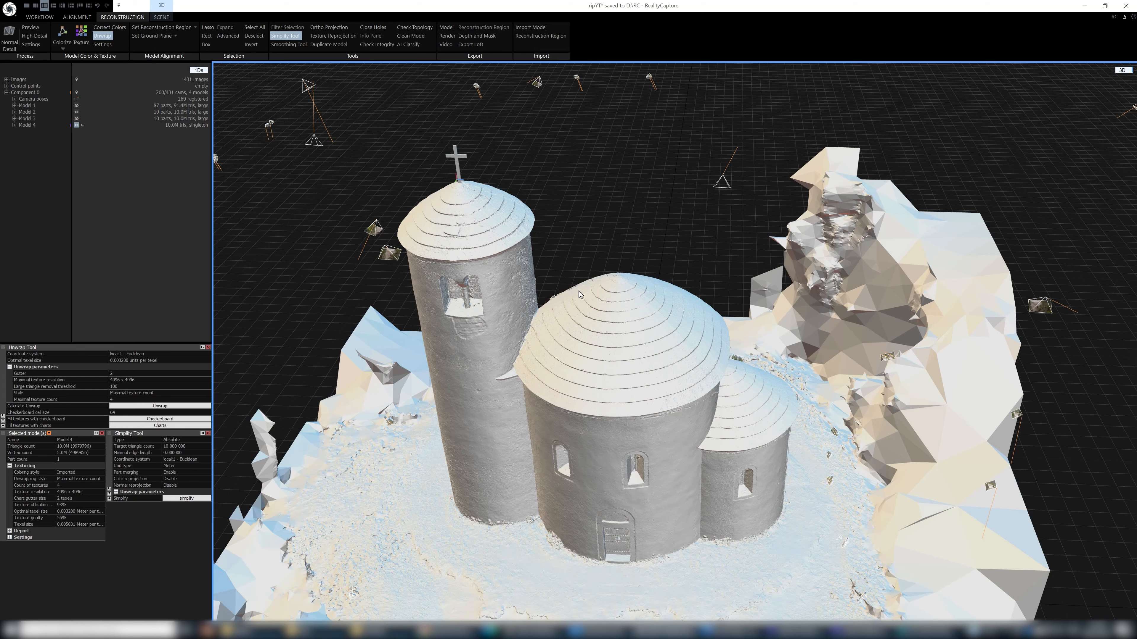
click(81, 38)
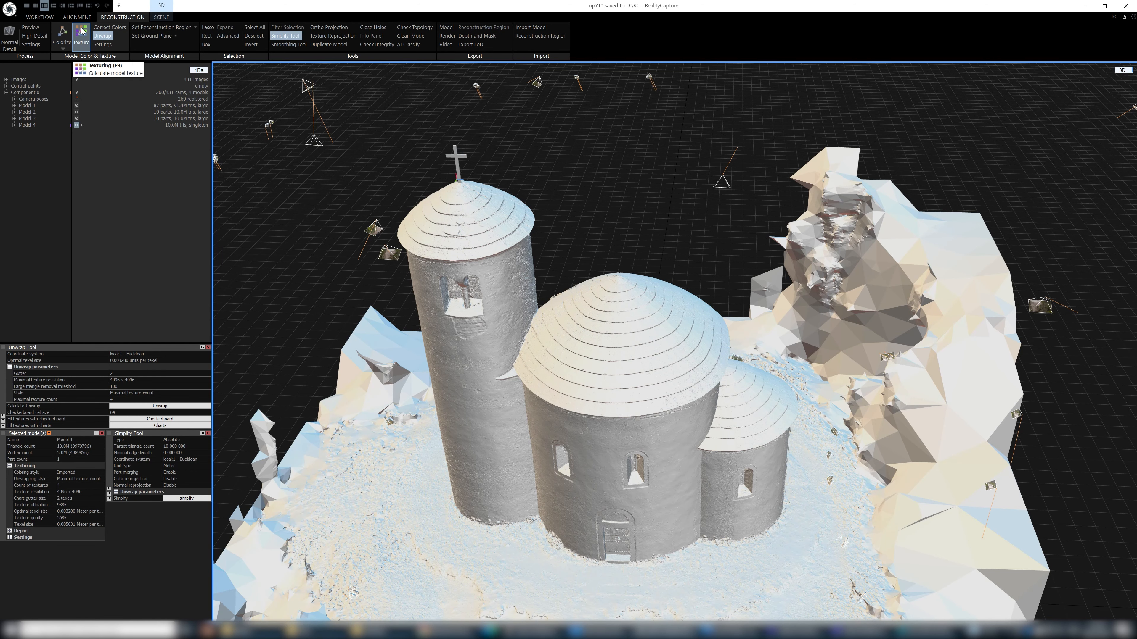
Step: Texture Model 4 from the photos and look down on the coloured church
click(109, 66)
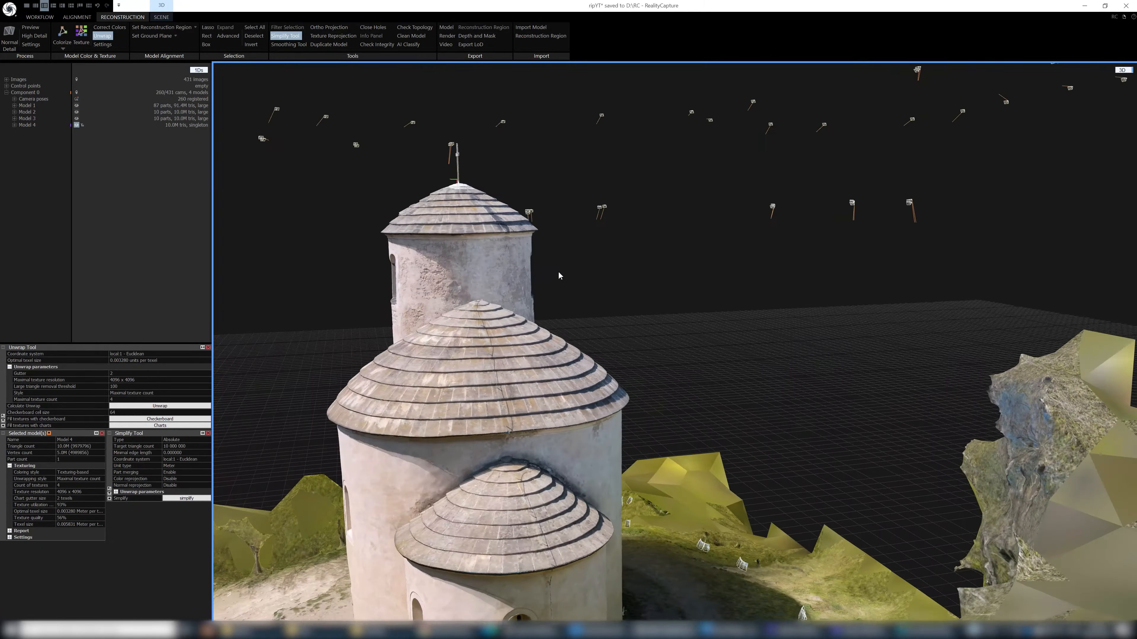
drag(558, 275, 594, 319)
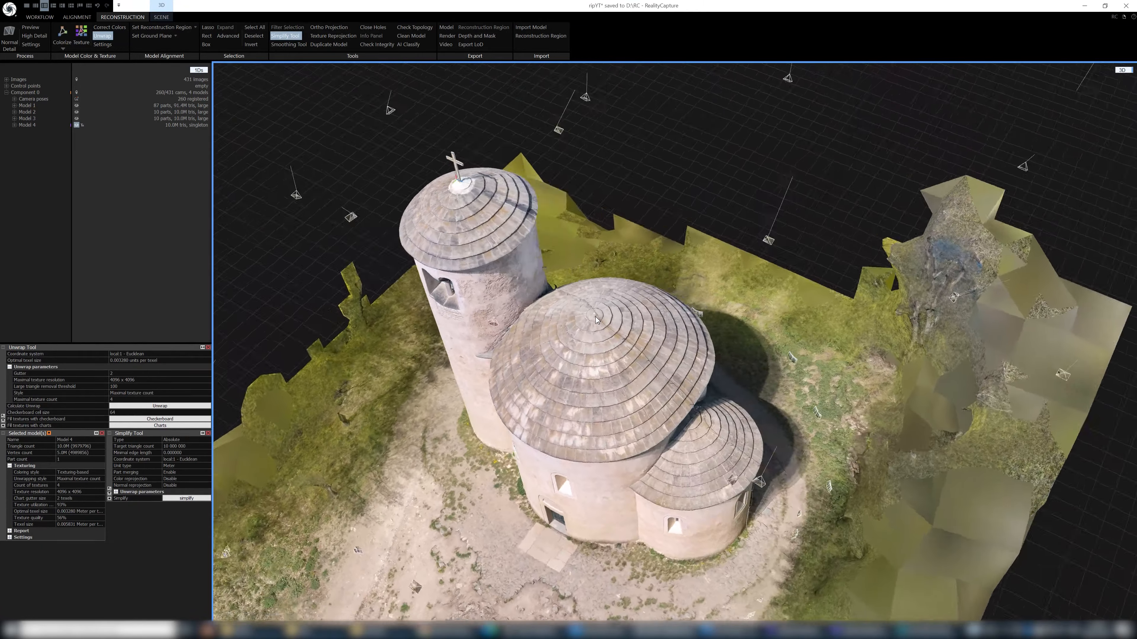